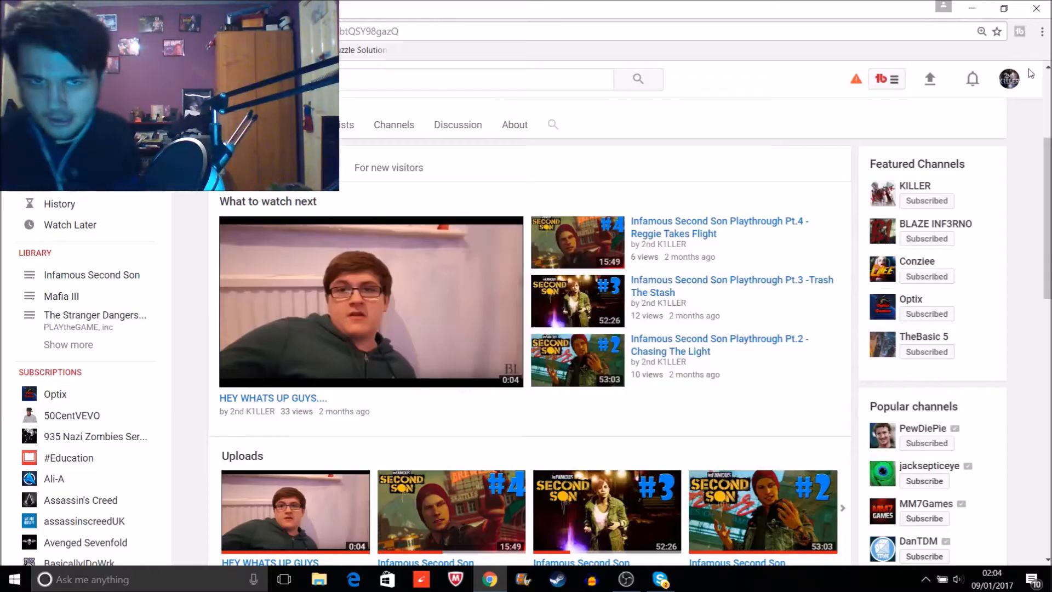
pyautogui.moveTo(1029, 275)
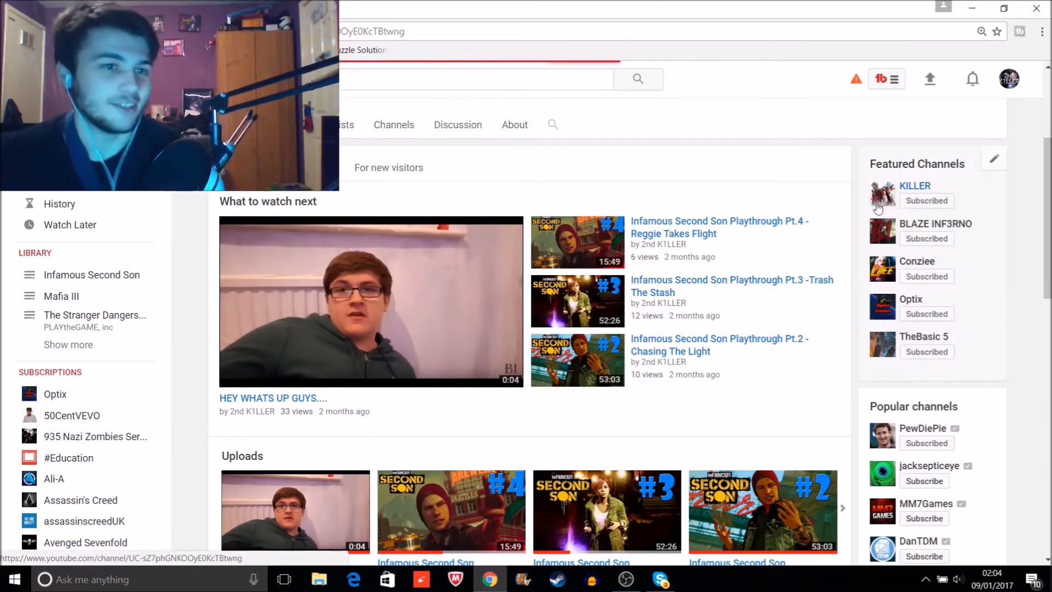
# - Subscribe-bell the KILLER channel with 'Send me all notifications' chosen and saved
pyautogui.click(914, 186)
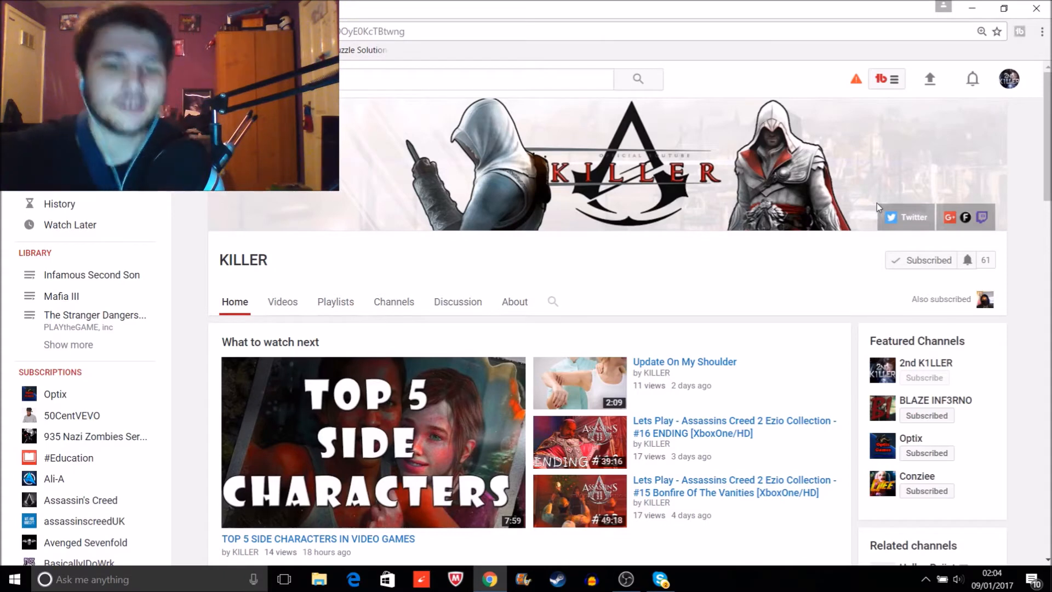
pyautogui.moveTo(830, 286)
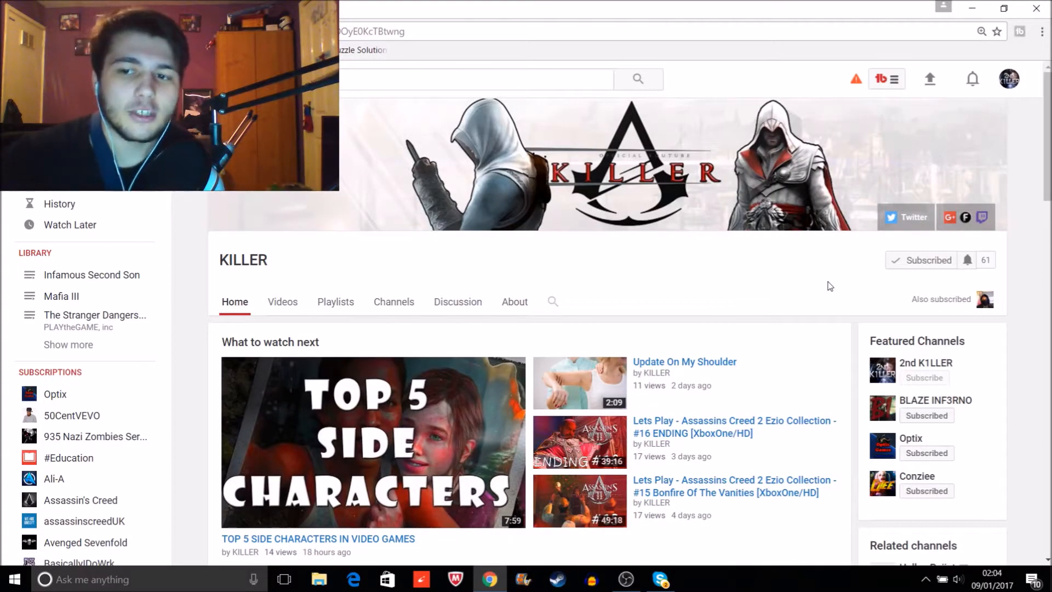
pyautogui.moveTo(966, 261)
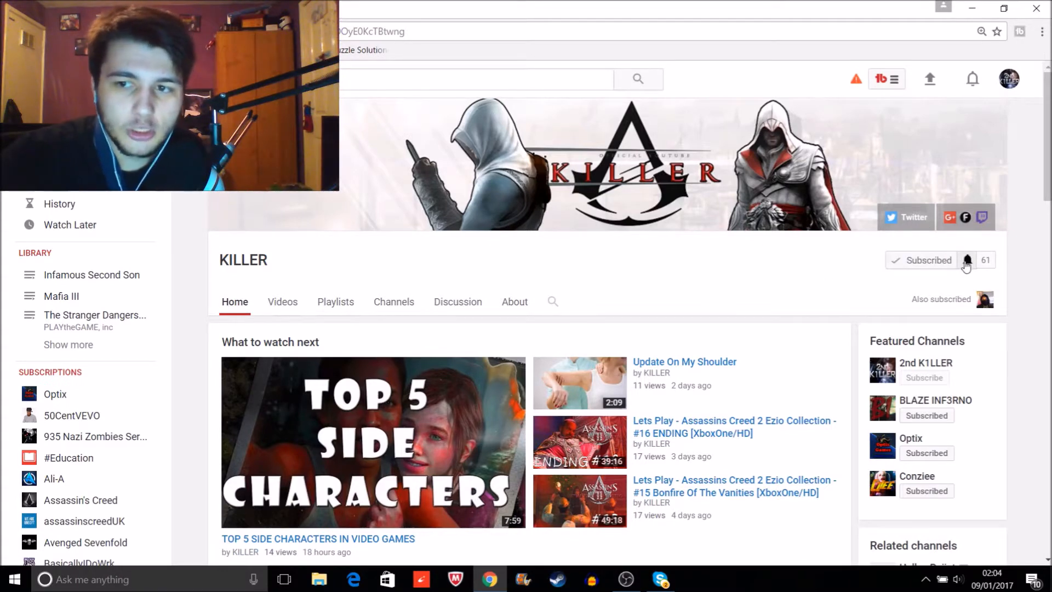
pyautogui.click(966, 261)
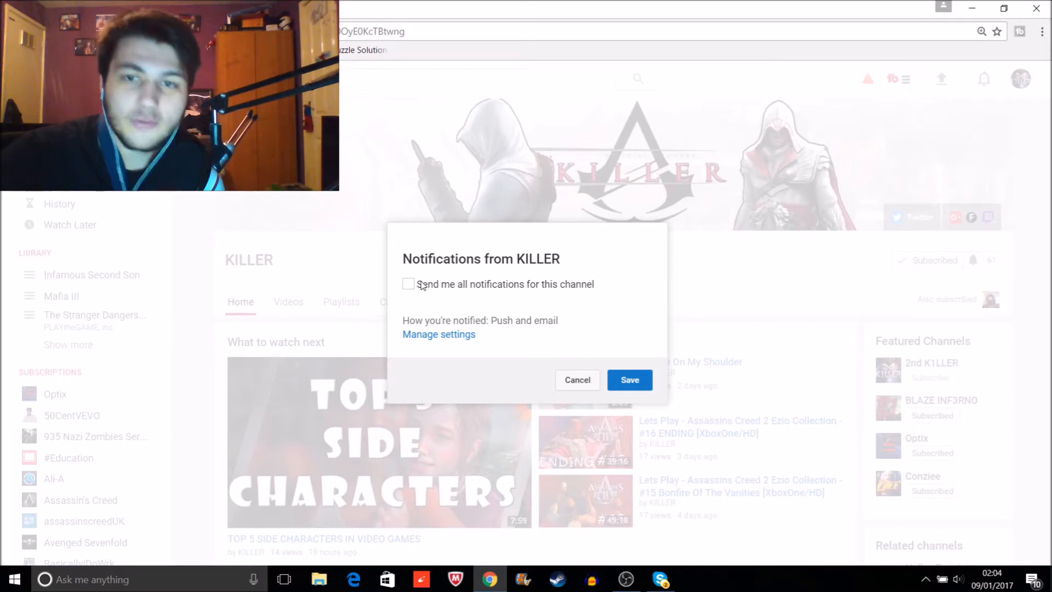
pyautogui.click(408, 284)
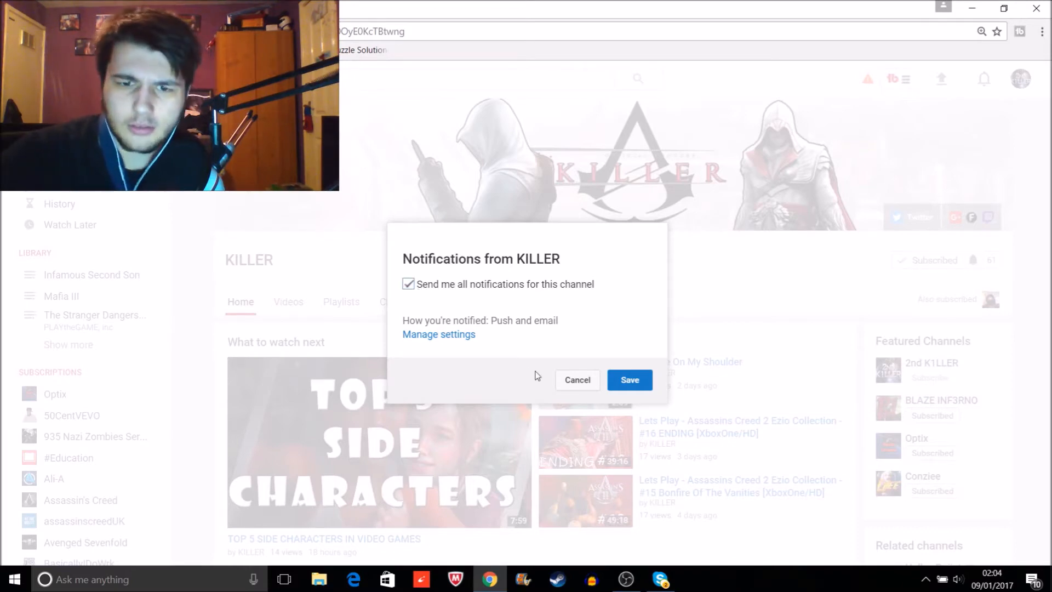
pyautogui.click(629, 379)
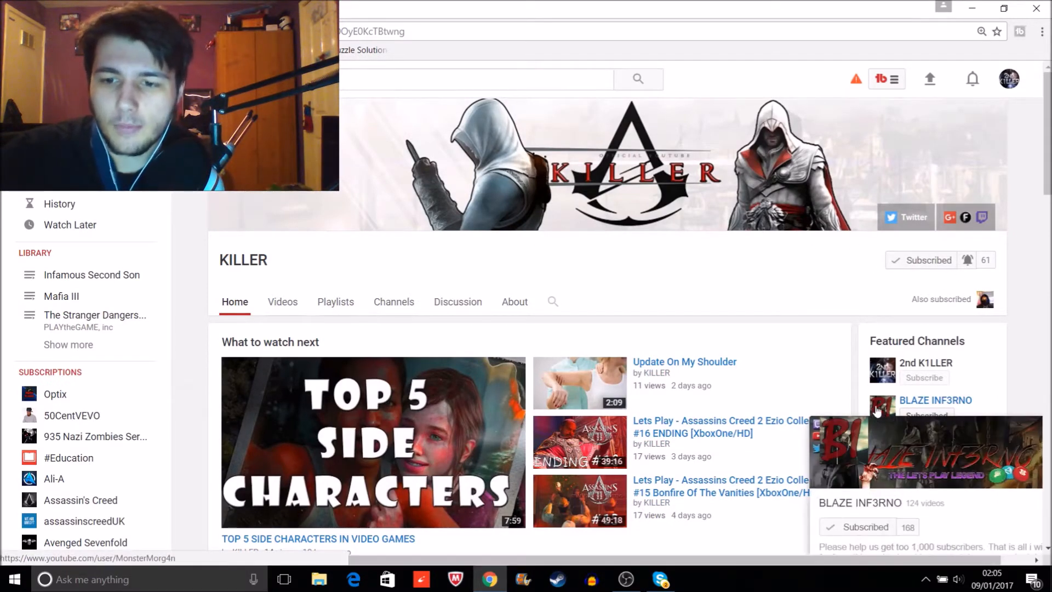
# - From the BLAZE INF3RNO channel's Uploads, play the GETTING EMBARRASSED ThrowBack Thursday video
pyautogui.click(935, 400)
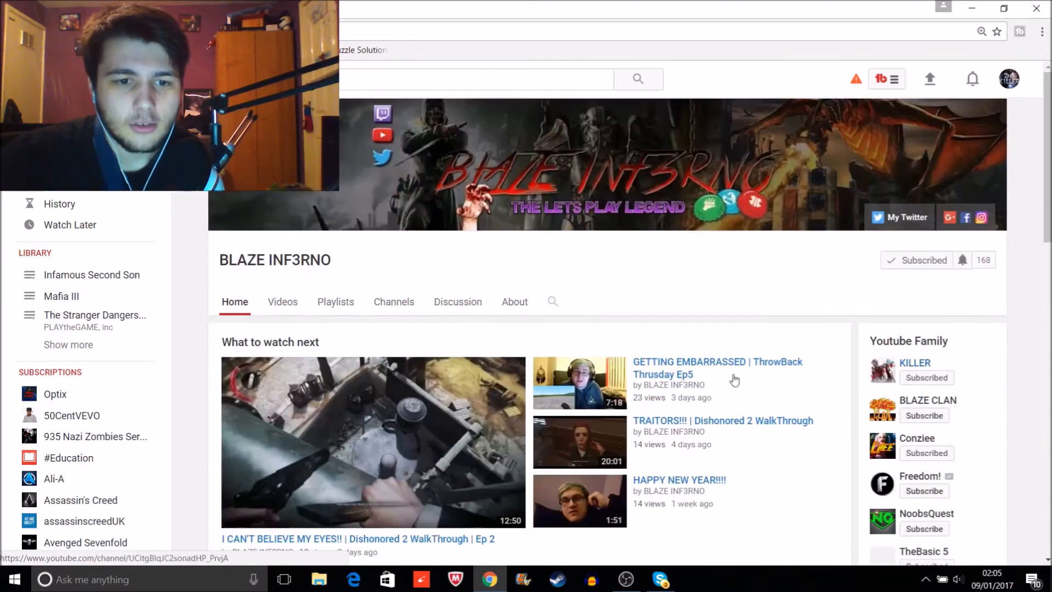
pyautogui.scroll(-3)
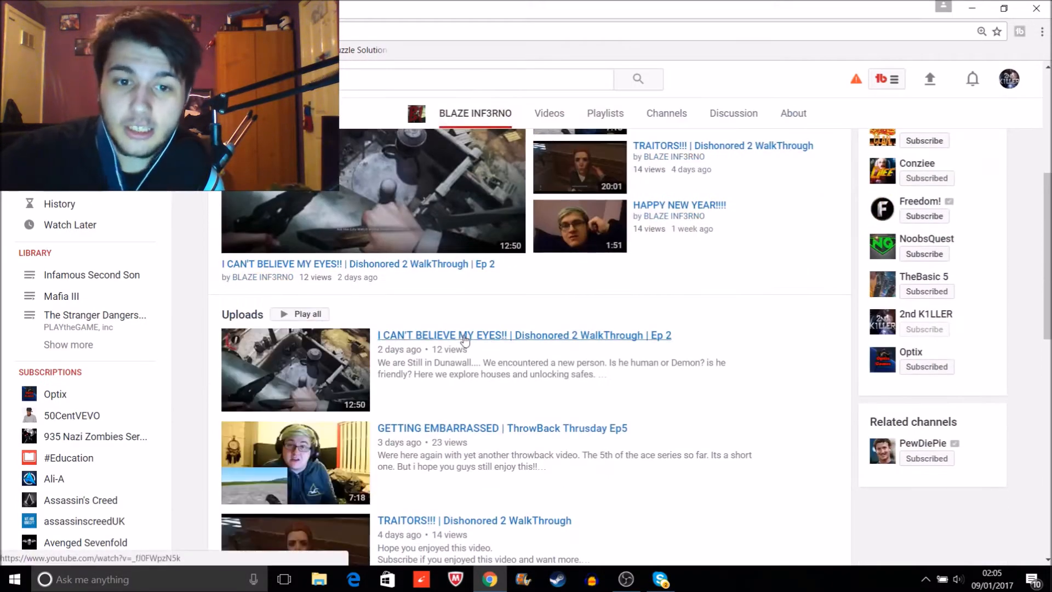
pyautogui.scroll(-3)
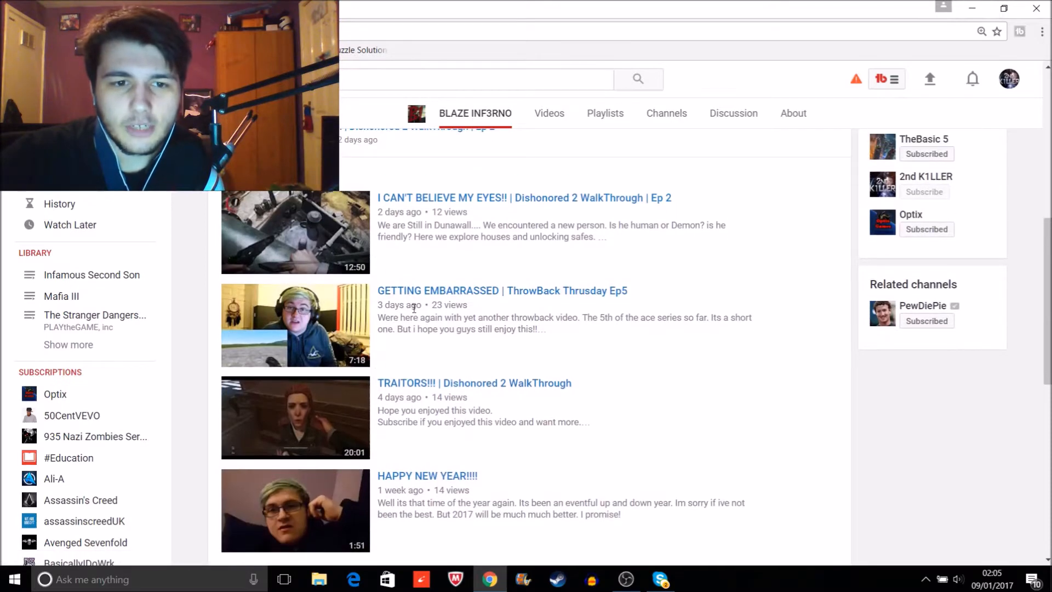
pyautogui.click(295, 324)
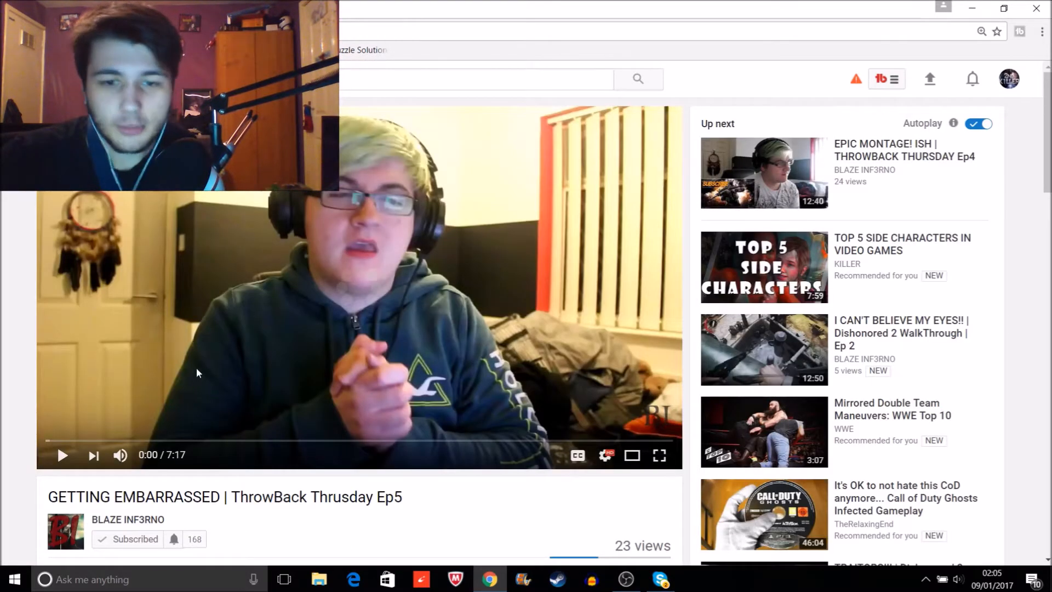
# - Like the GETTING EMBARRASSED video, bringing its likes to 3
pyautogui.scroll(-3)
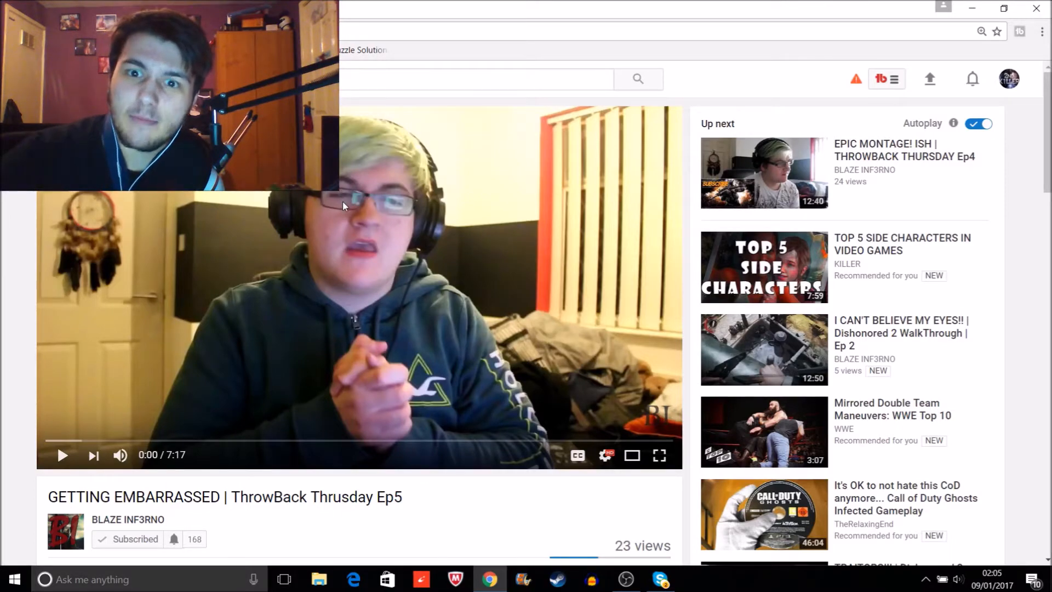
pyautogui.scroll(-3)
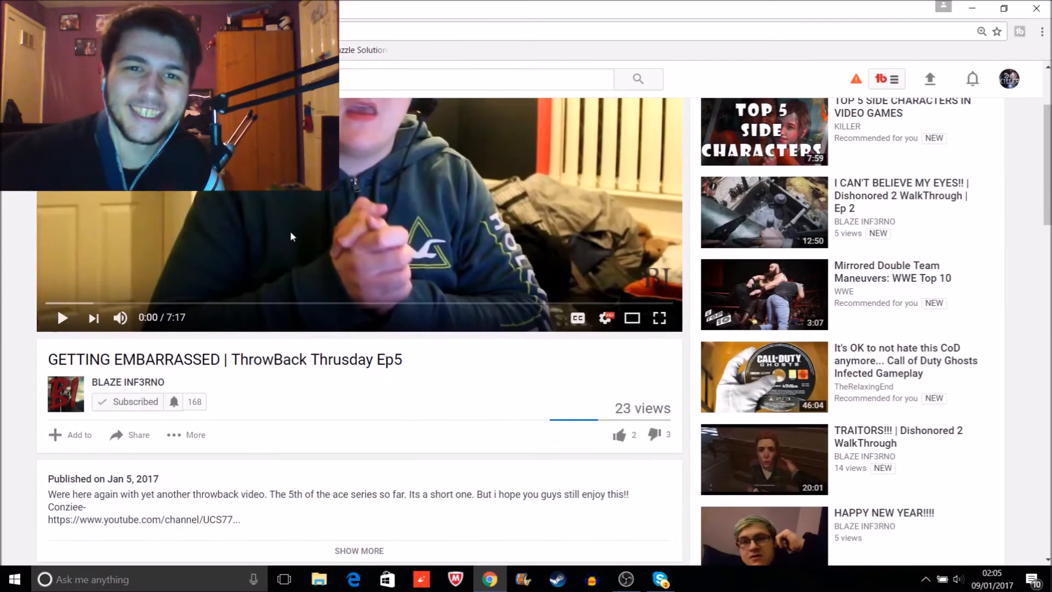
pyautogui.scroll(-3)
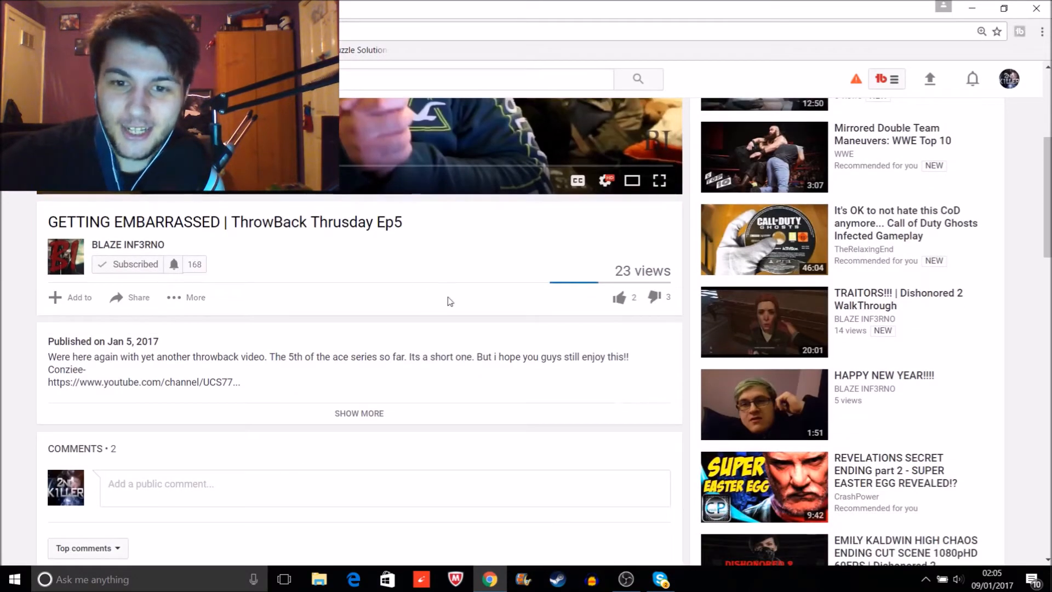
pyautogui.moveTo(619, 297)
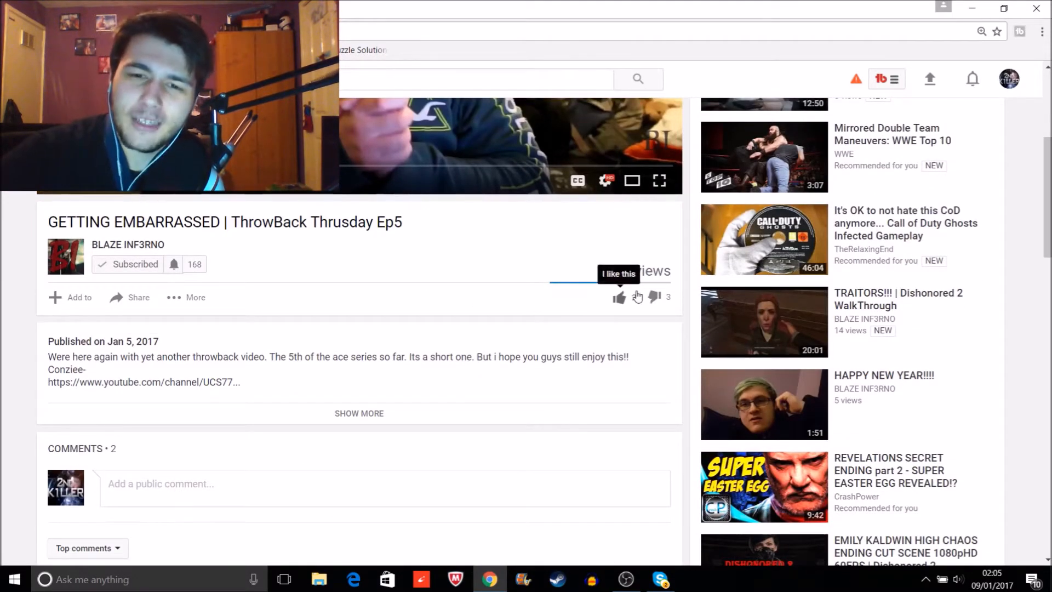
pyautogui.click(138, 297)
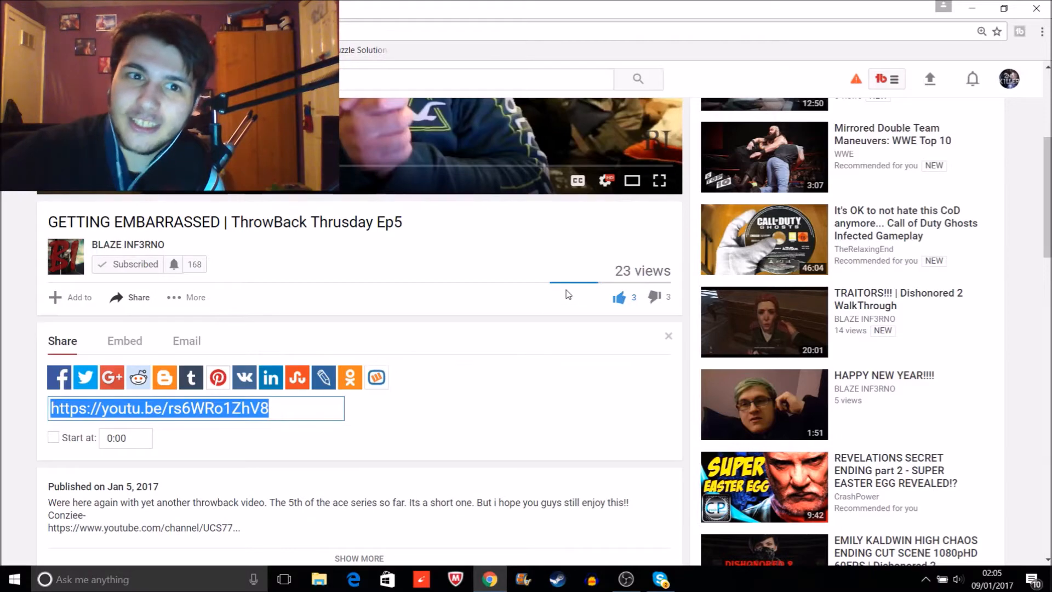
pyautogui.scroll(-3)
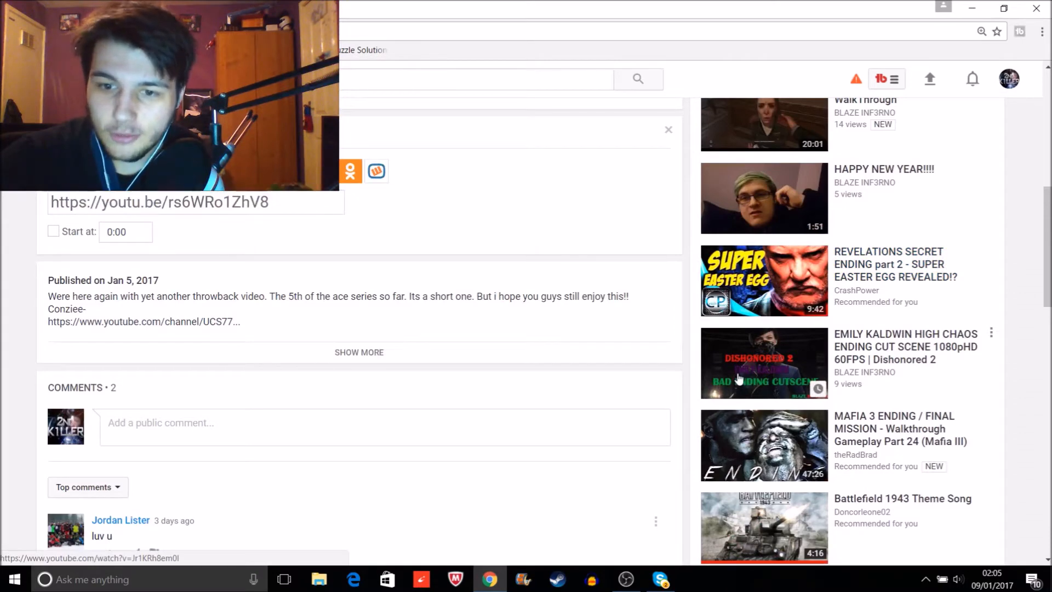
pyautogui.click(764, 363)
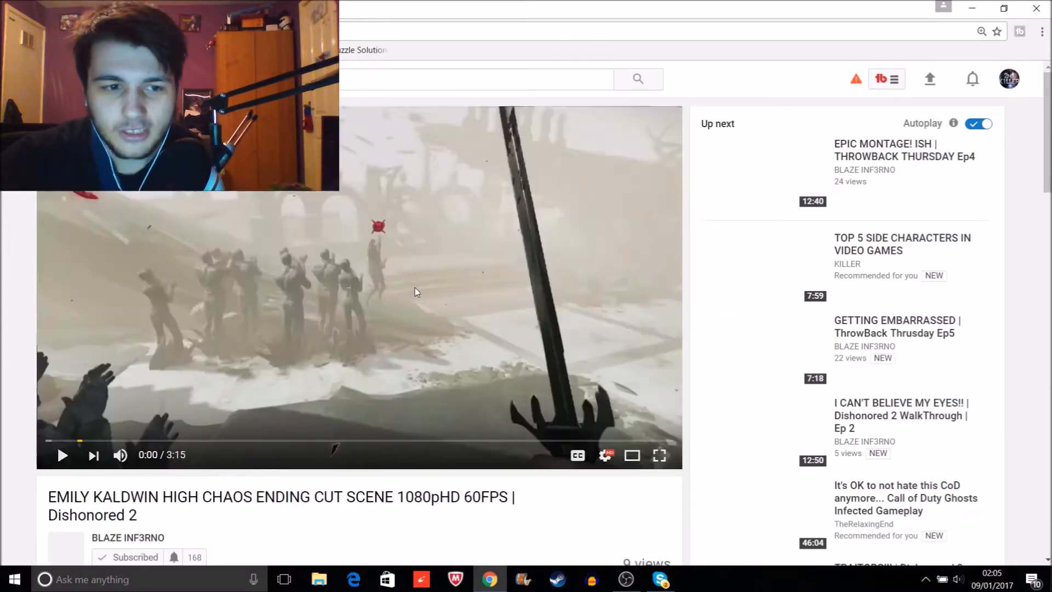
pyautogui.scroll(-3)
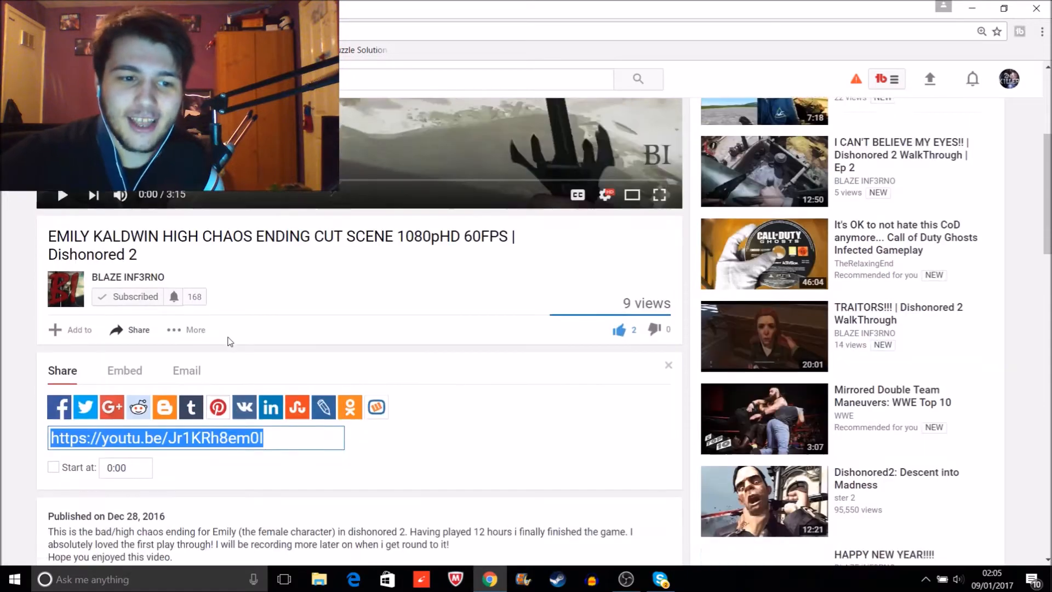
pyautogui.scroll(-3)
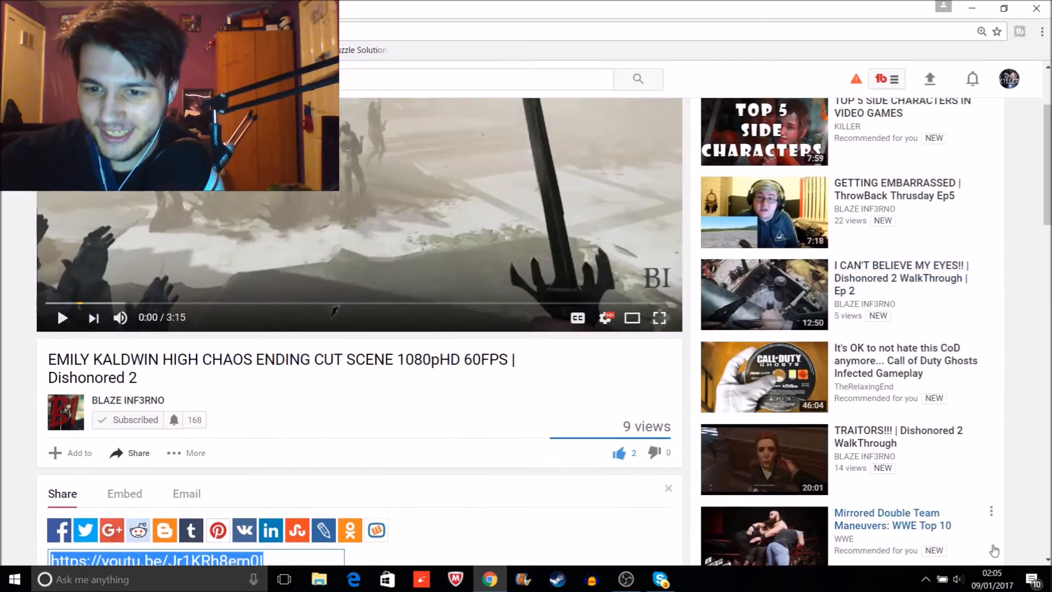
pyautogui.moveTo(865, 437)
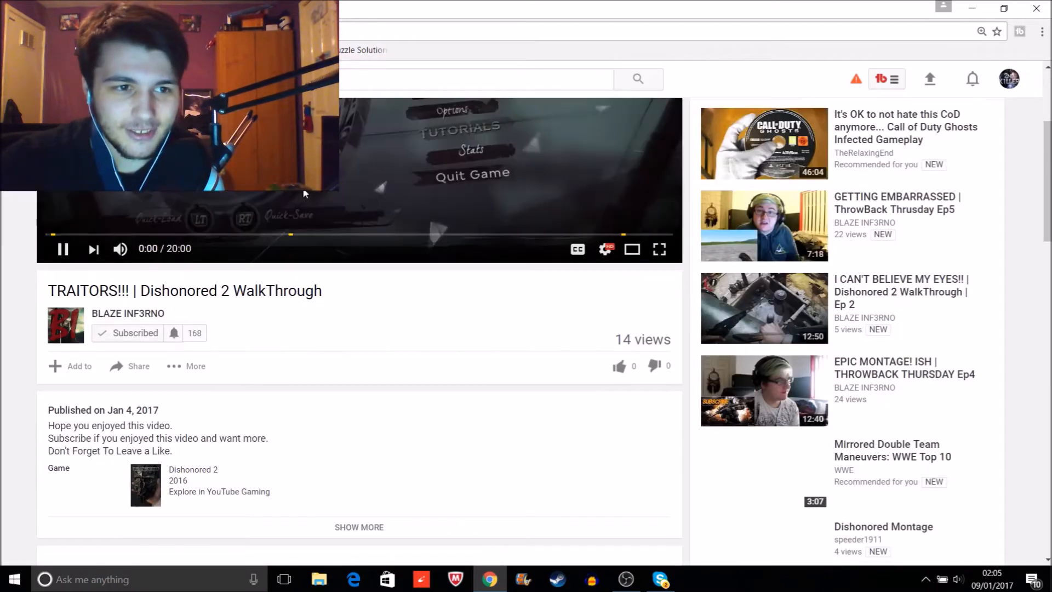
pyautogui.scroll(-3)
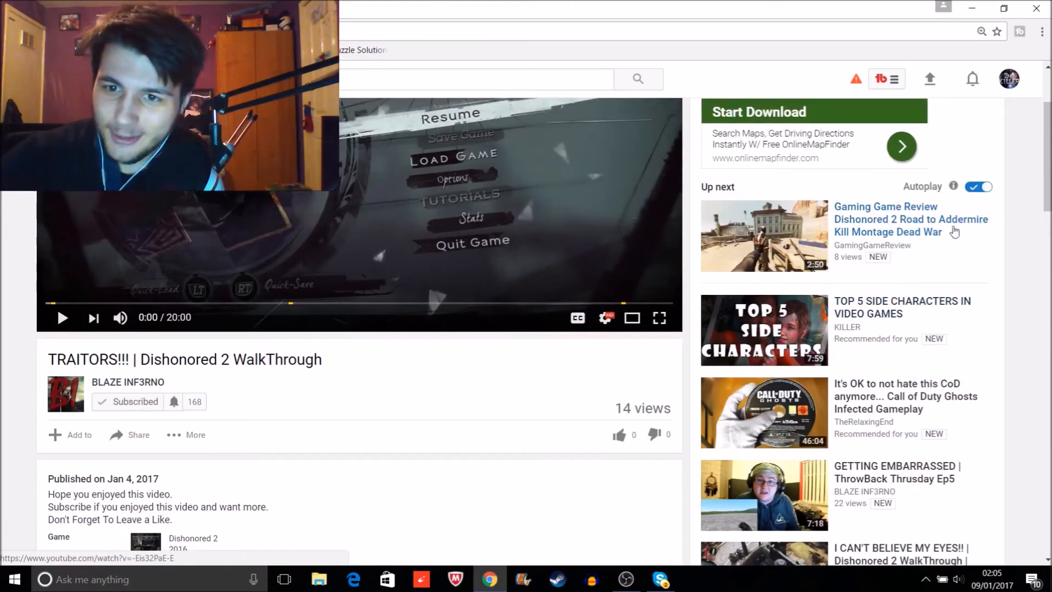
pyautogui.scroll(-3)
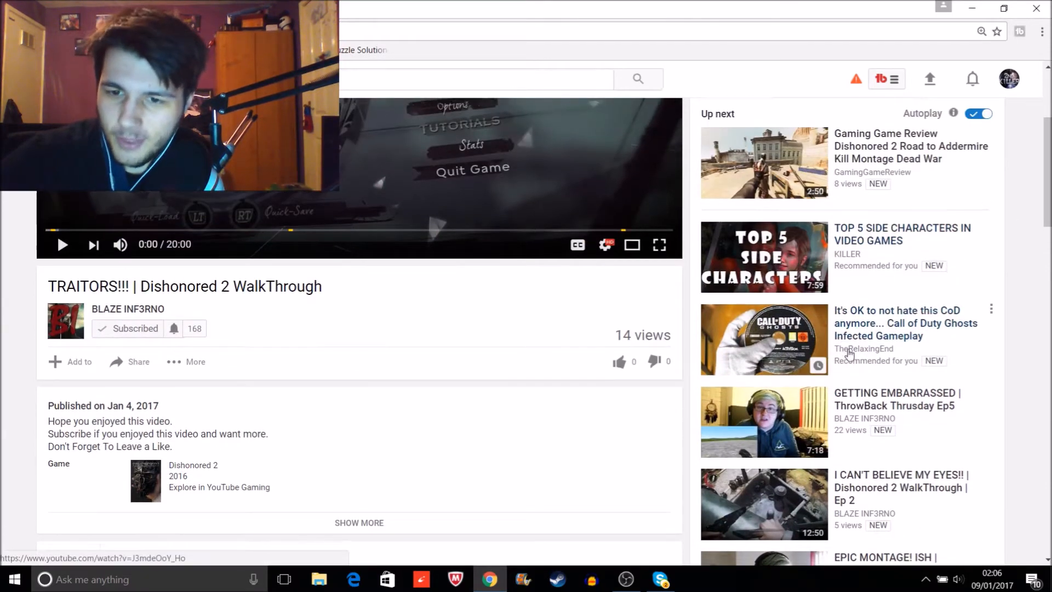
pyautogui.scroll(-3)
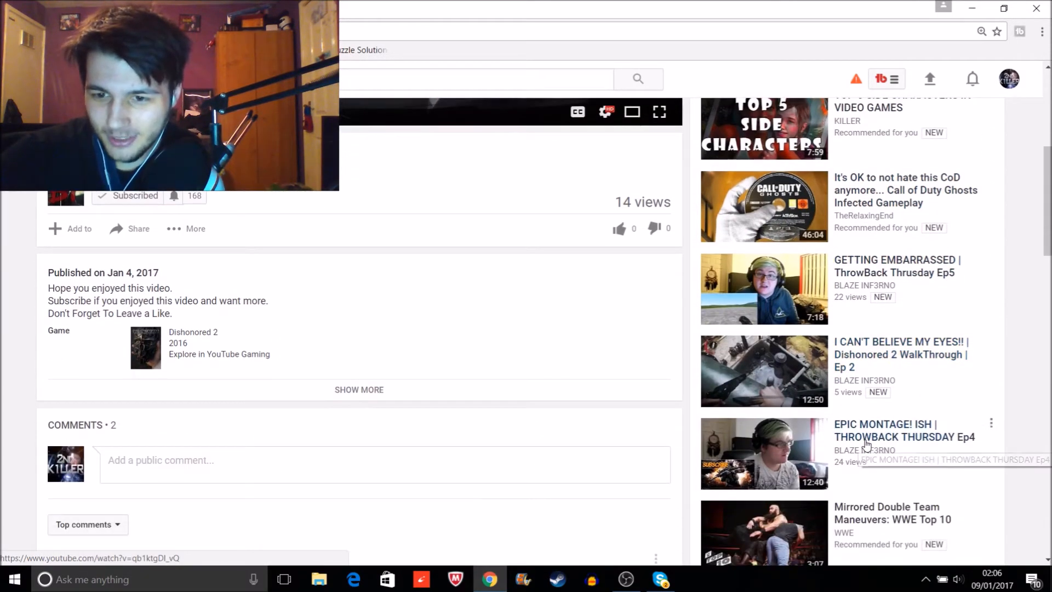
# - Play EPIC MONTAGE! ISH | THROWBACK THURSDAY Ep4 from the Up next sidebar and reach its comments
pyautogui.click(764, 454)
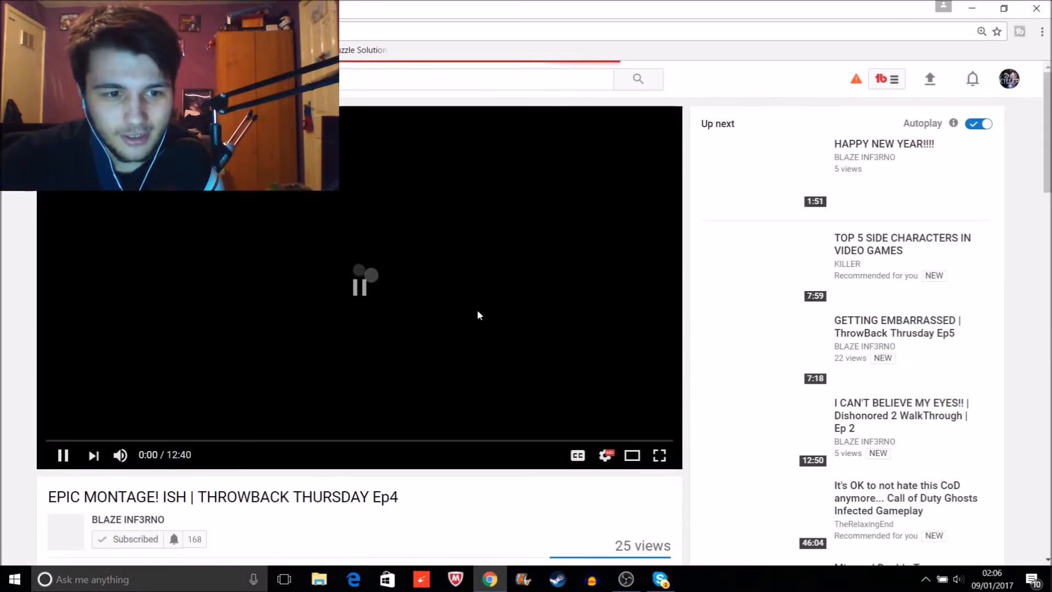
pyautogui.scroll(-3)
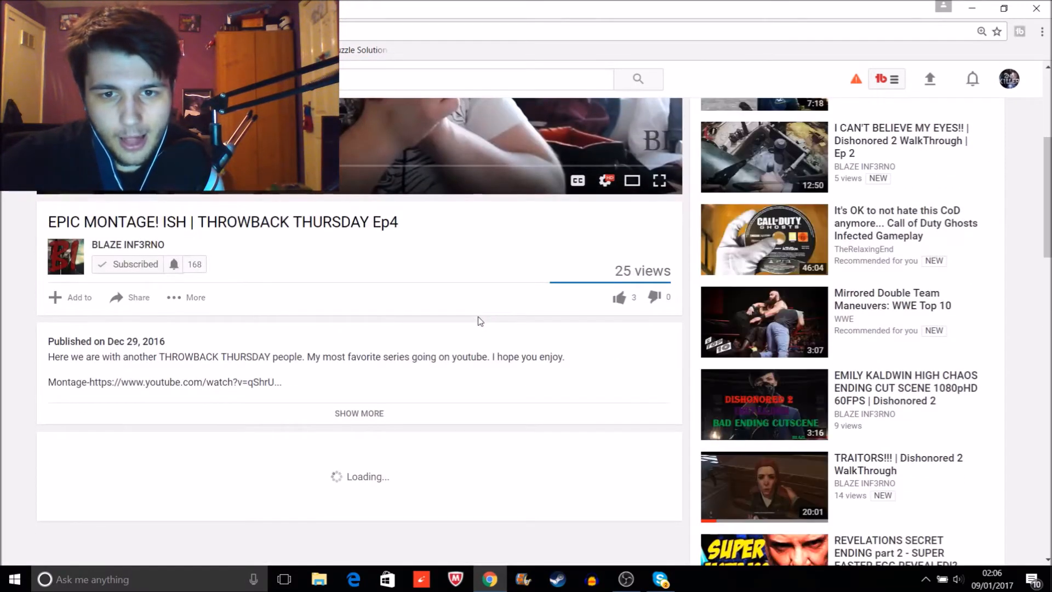
pyautogui.scroll(-3)
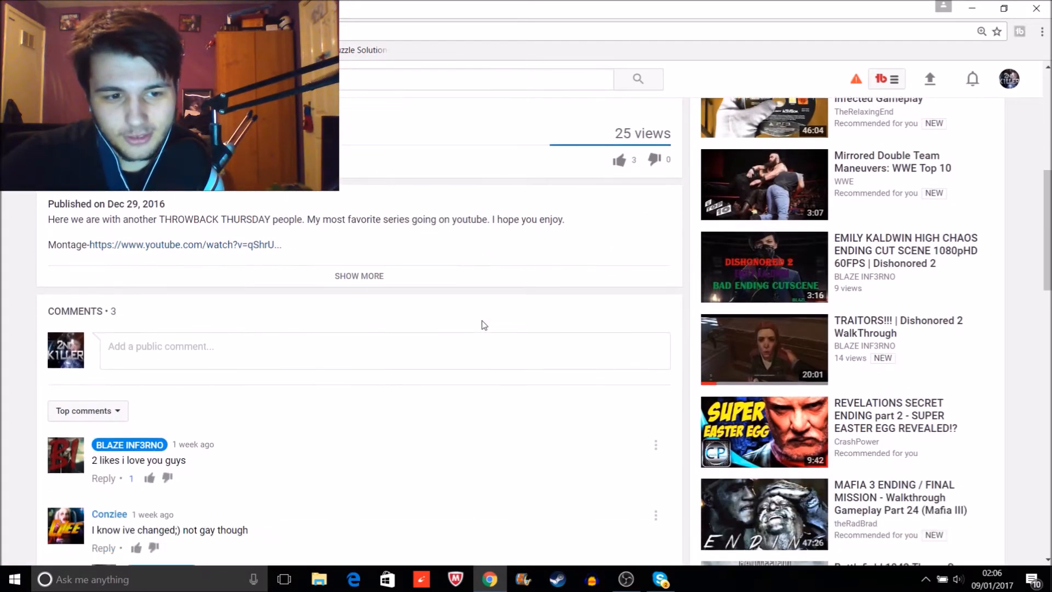
pyautogui.scroll(-3)
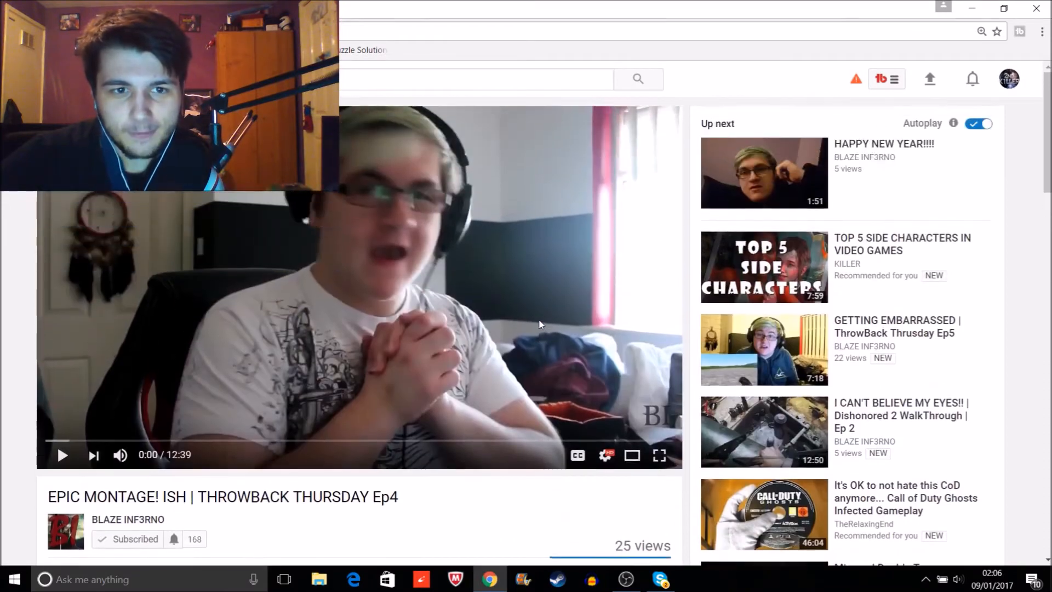
pyautogui.scroll(-3)
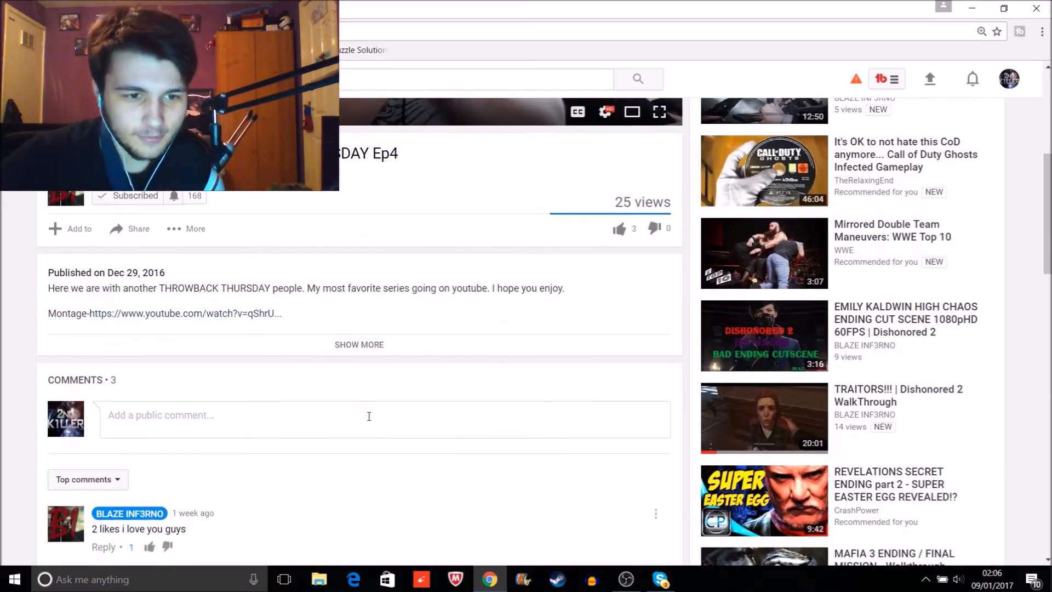
# - Begin a public comment on the video reading 'your be'
pyautogui.click(368, 415)
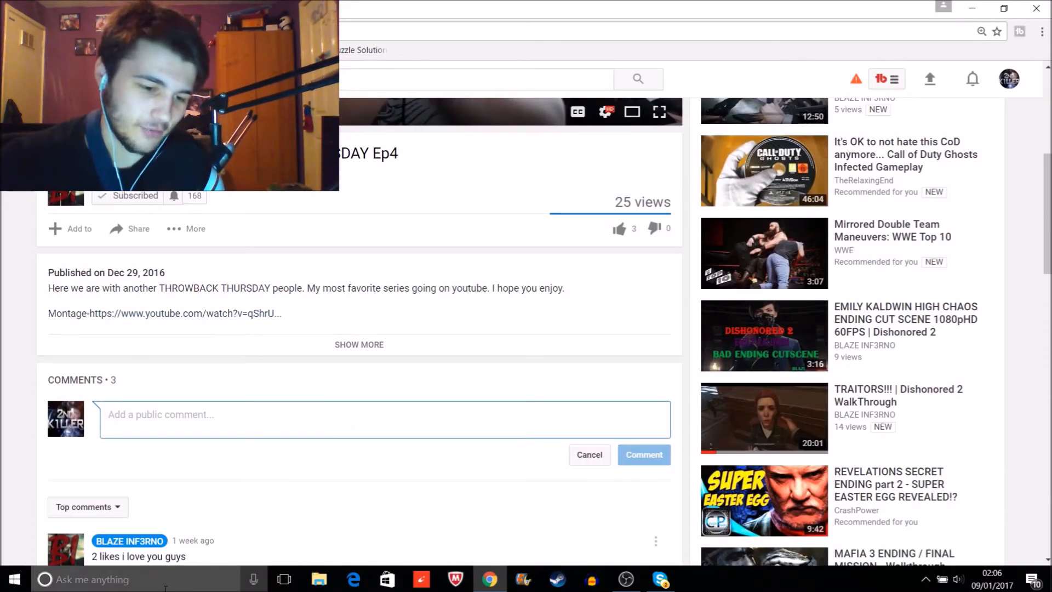
pyautogui.write('your')
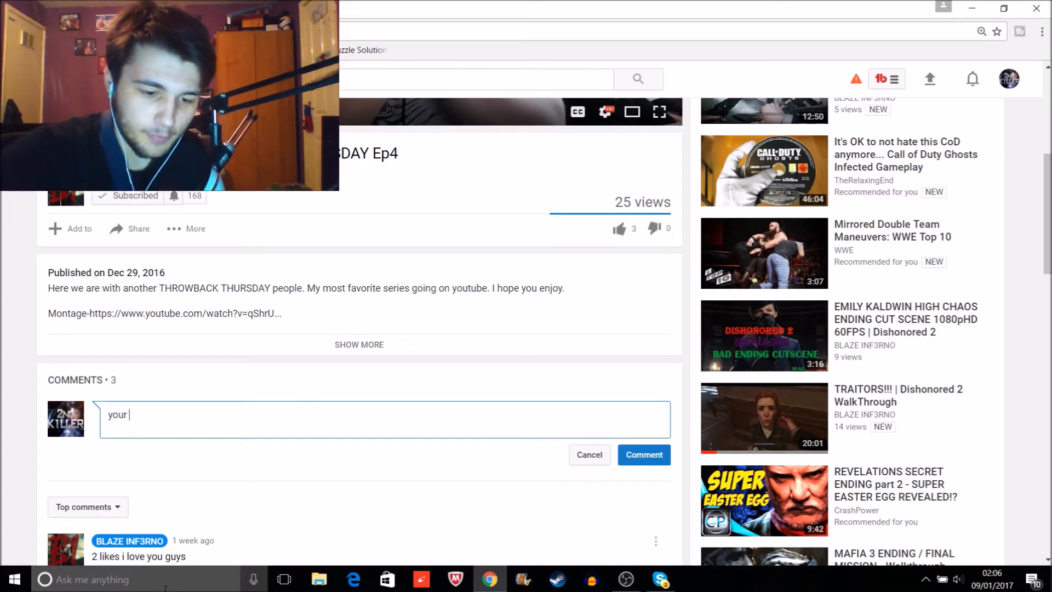
pyautogui.write('ne')
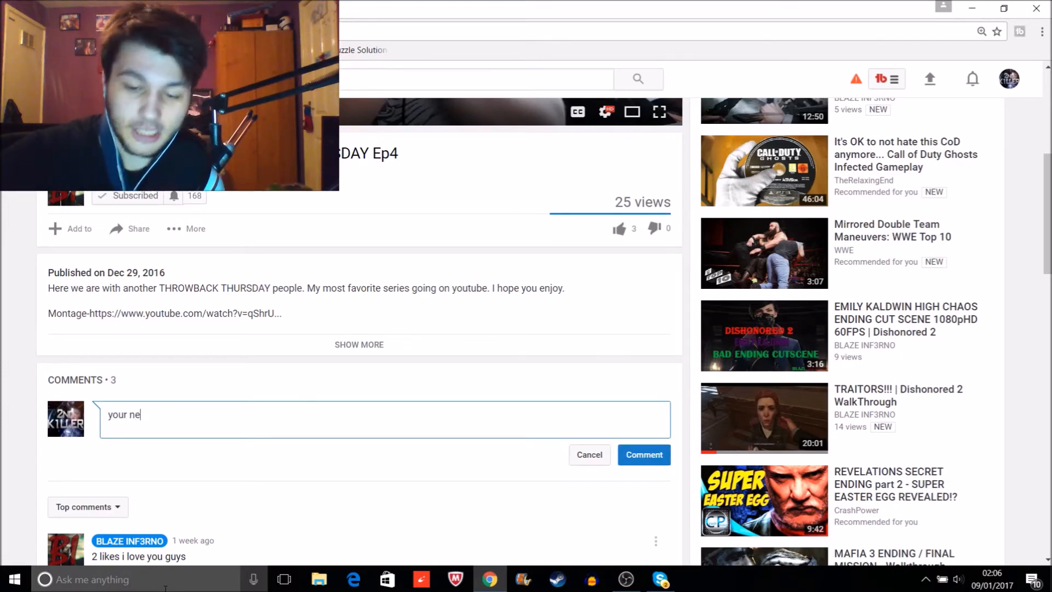
pyautogui.press('Backspace')
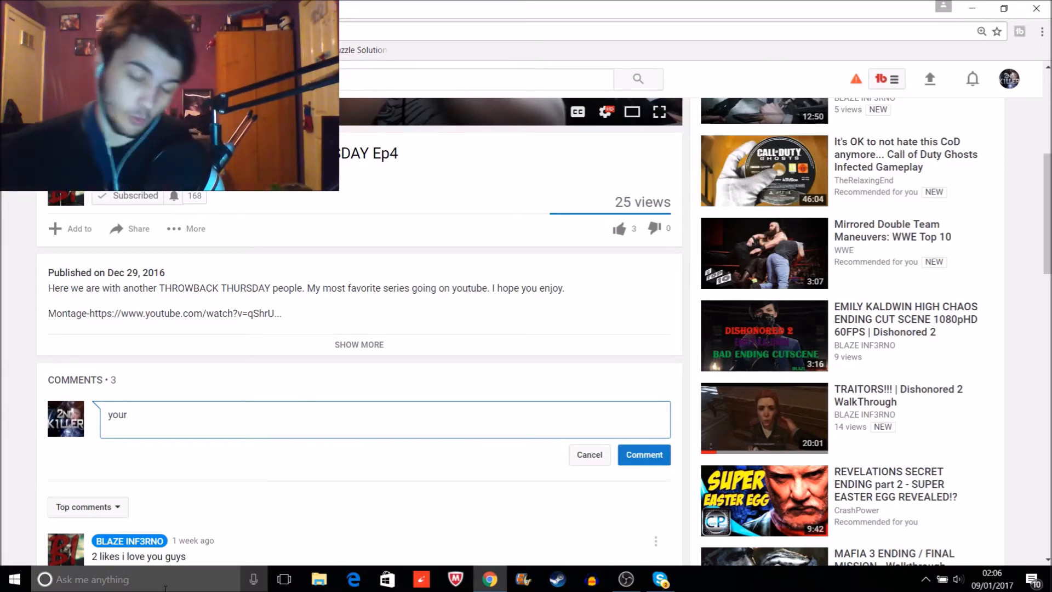
pyautogui.write('be')
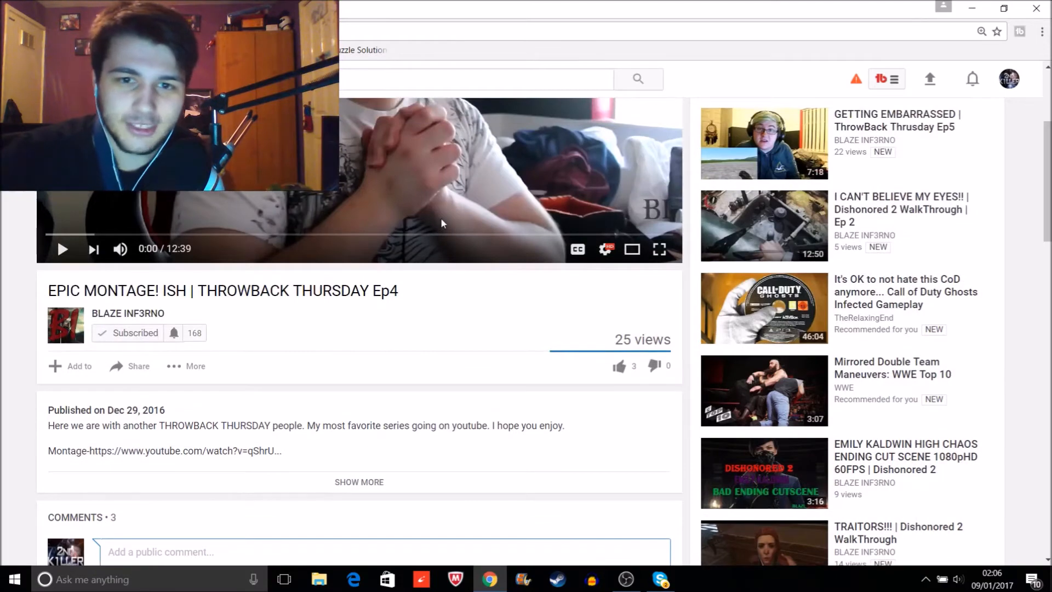
pyautogui.scroll(-3)
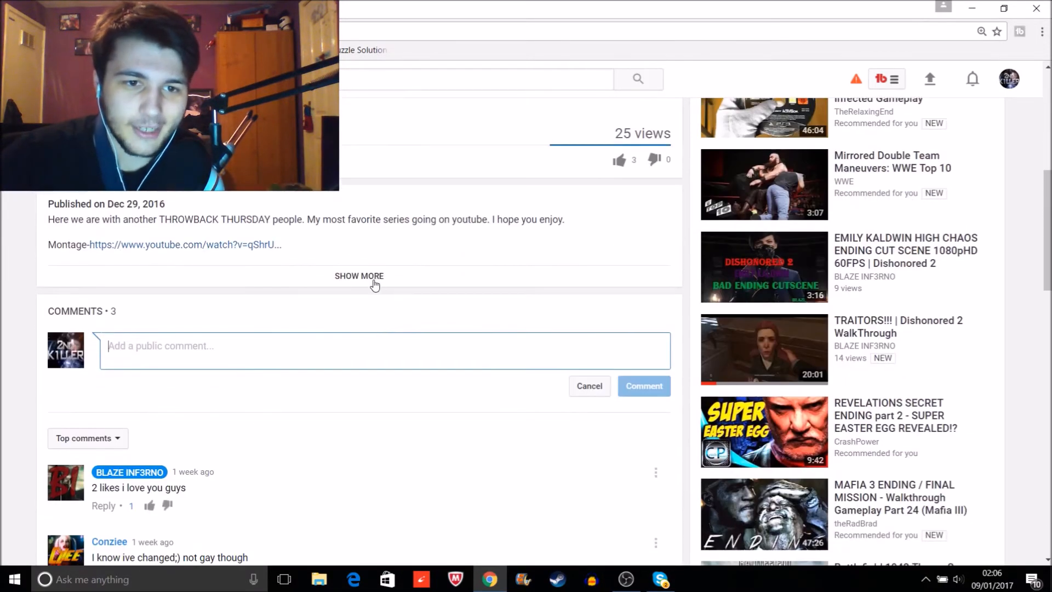
pyautogui.click(359, 276)
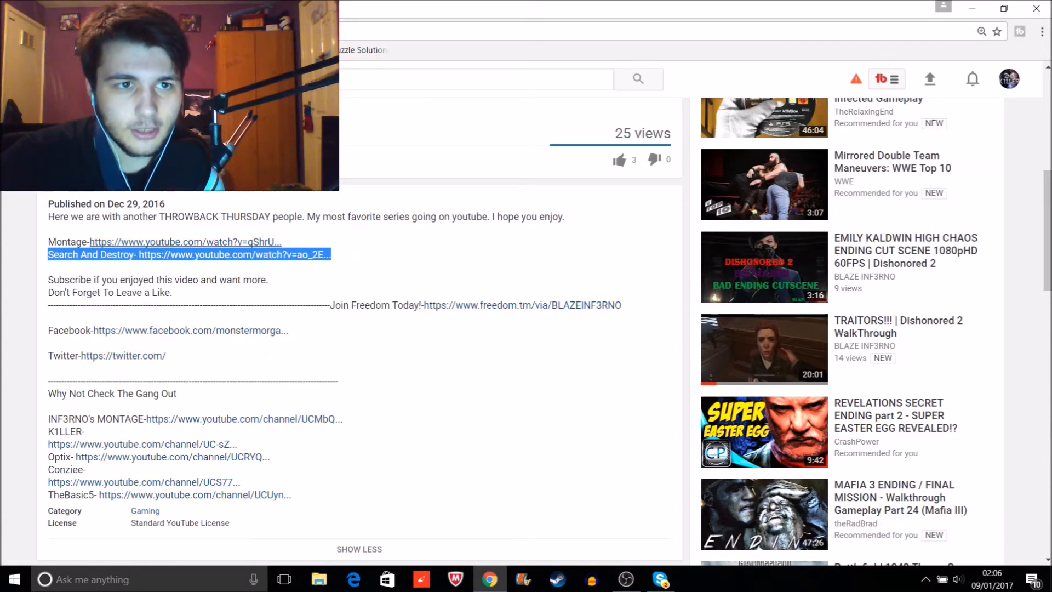
pyautogui.click(187, 253)
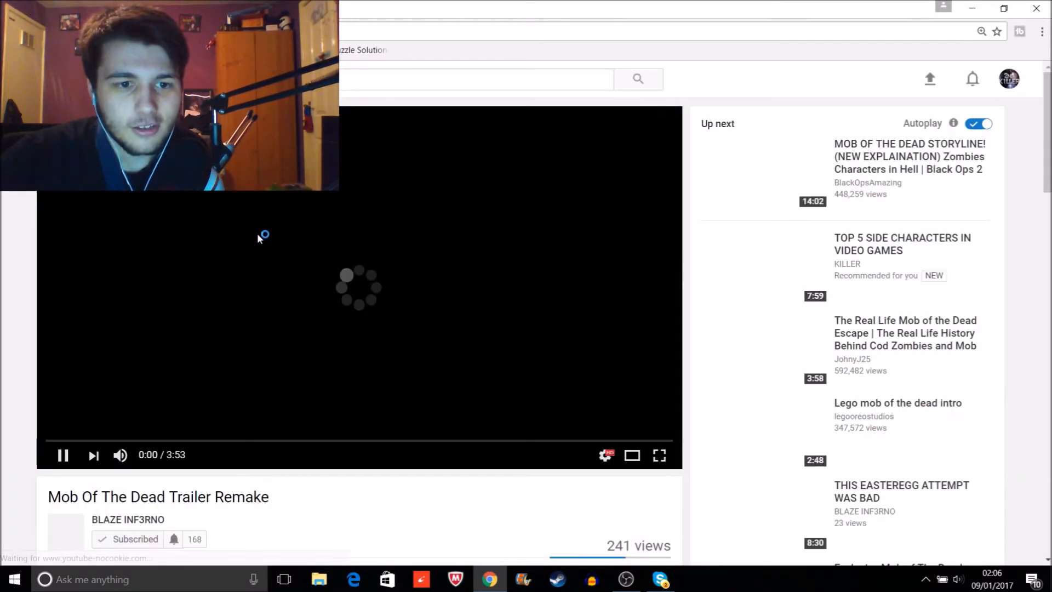
pyautogui.scroll(-3)
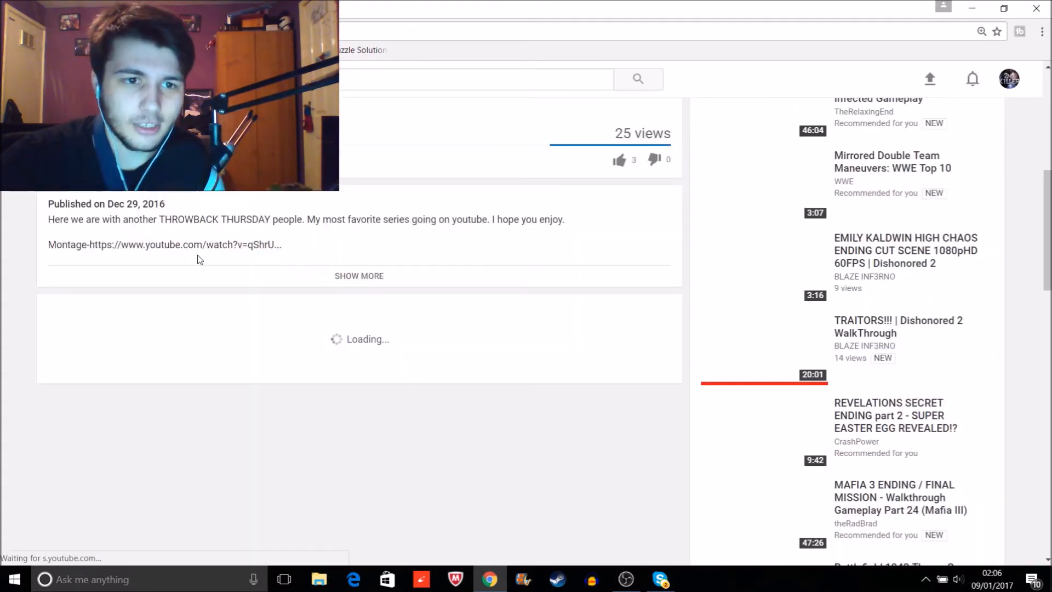
pyautogui.click(360, 275)
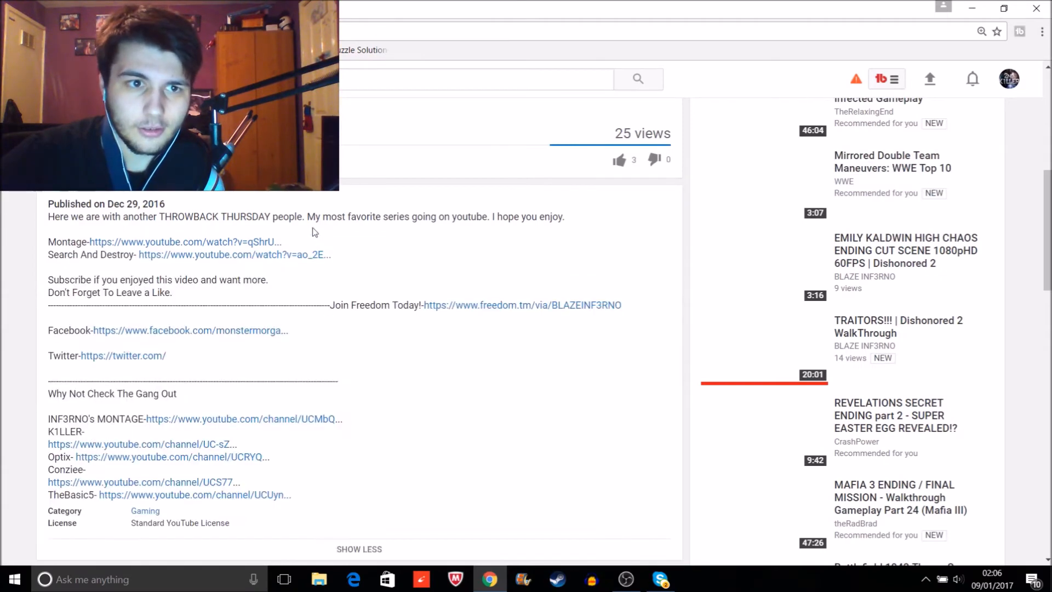
pyautogui.scroll(3)
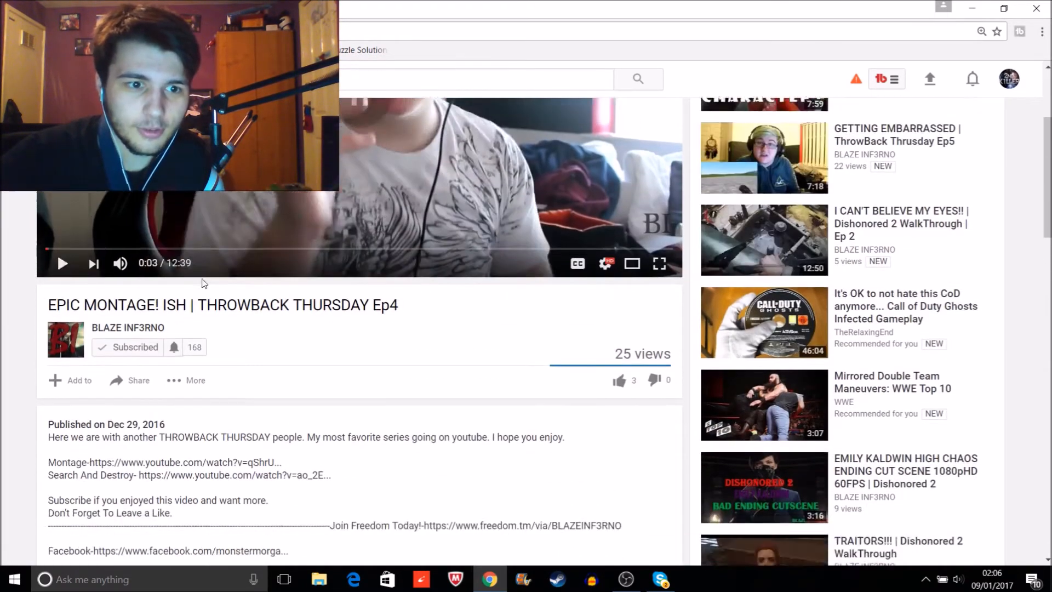
pyautogui.scroll(-3)
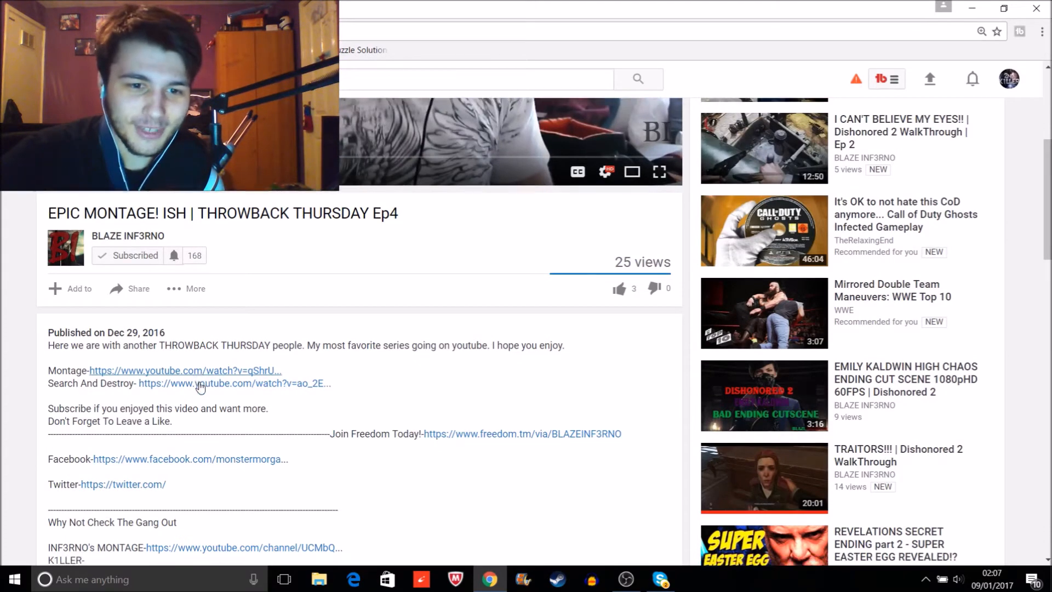
pyautogui.scroll(-3)
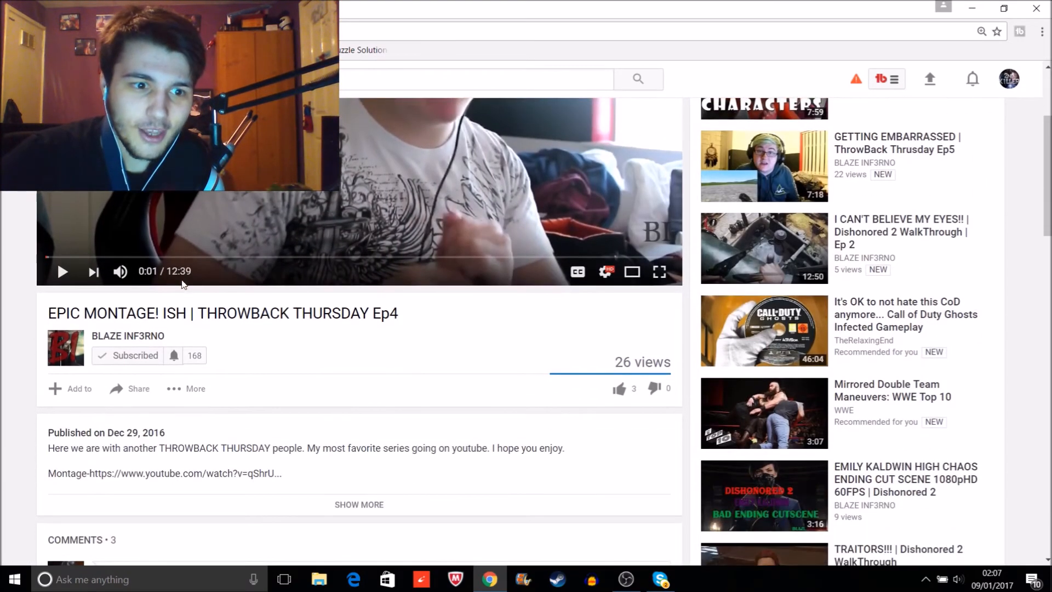
pyautogui.scroll(-3)
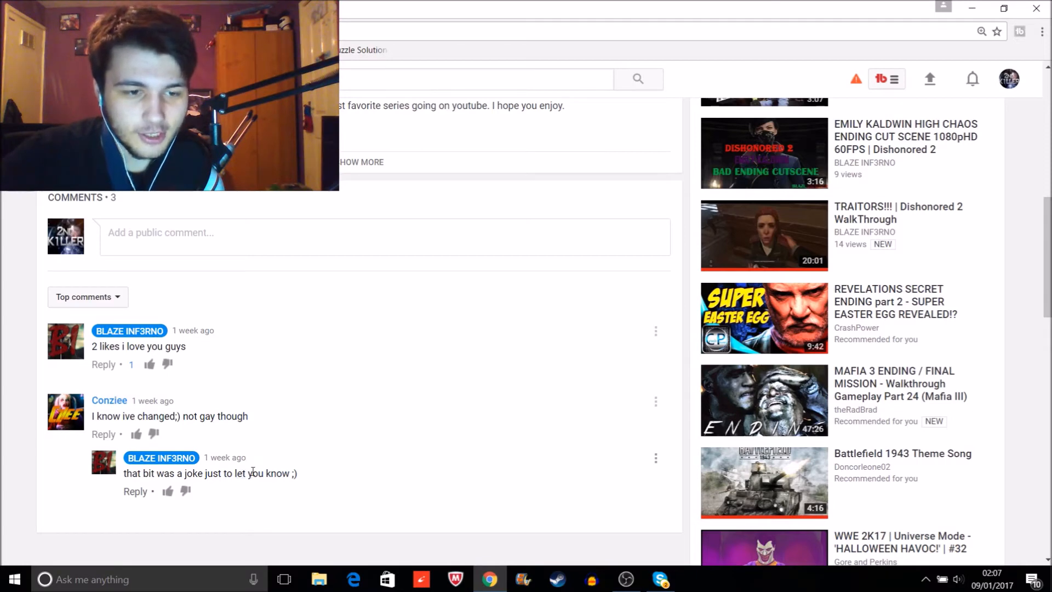
pyautogui.click(135, 491)
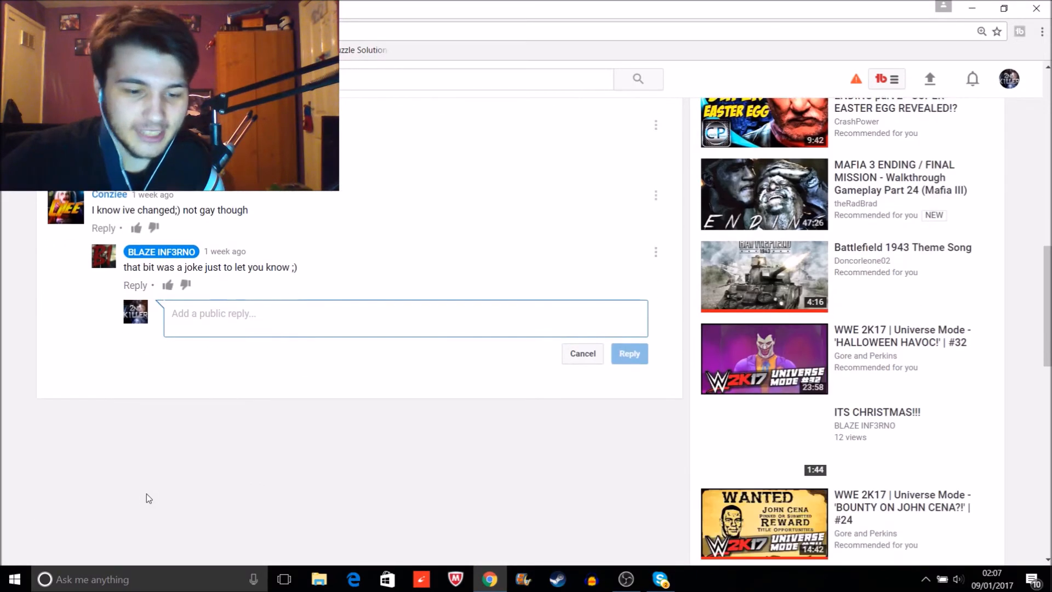
pyautogui.write('nah i')
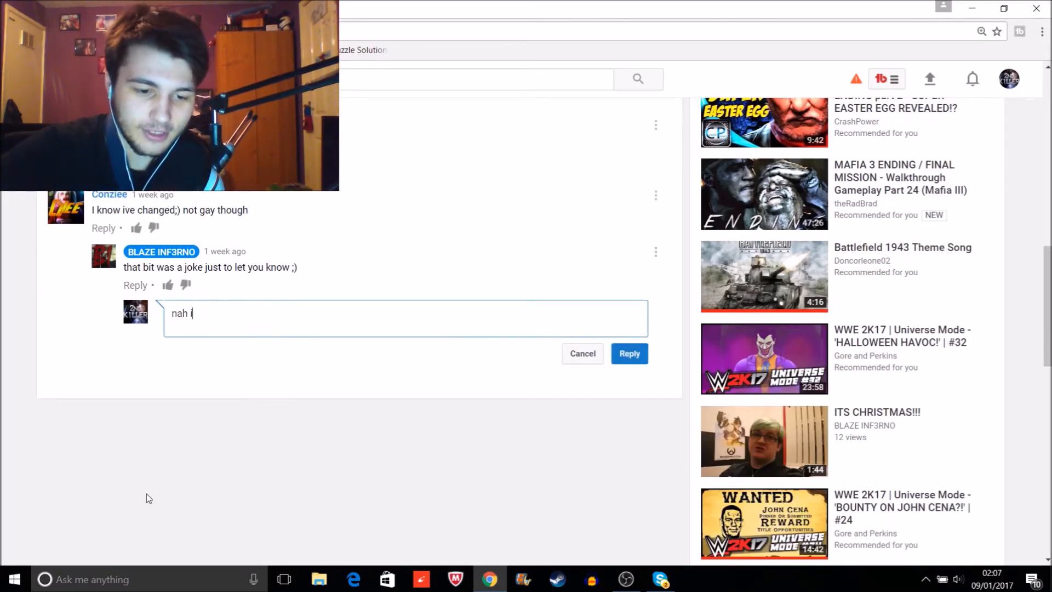
pyautogui.write('ts no joke we your')
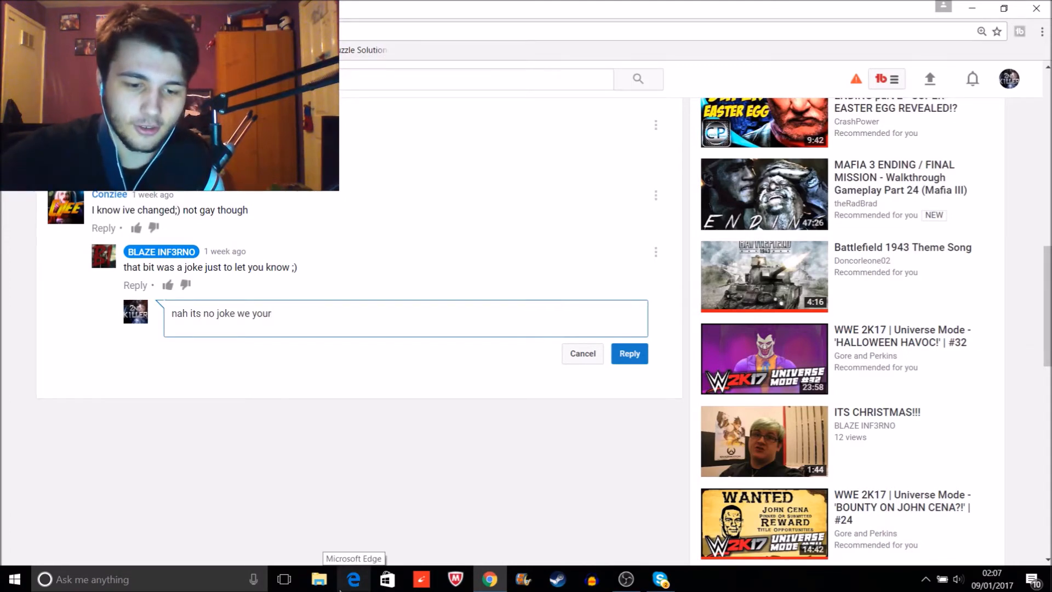
pyautogui.write('hid')
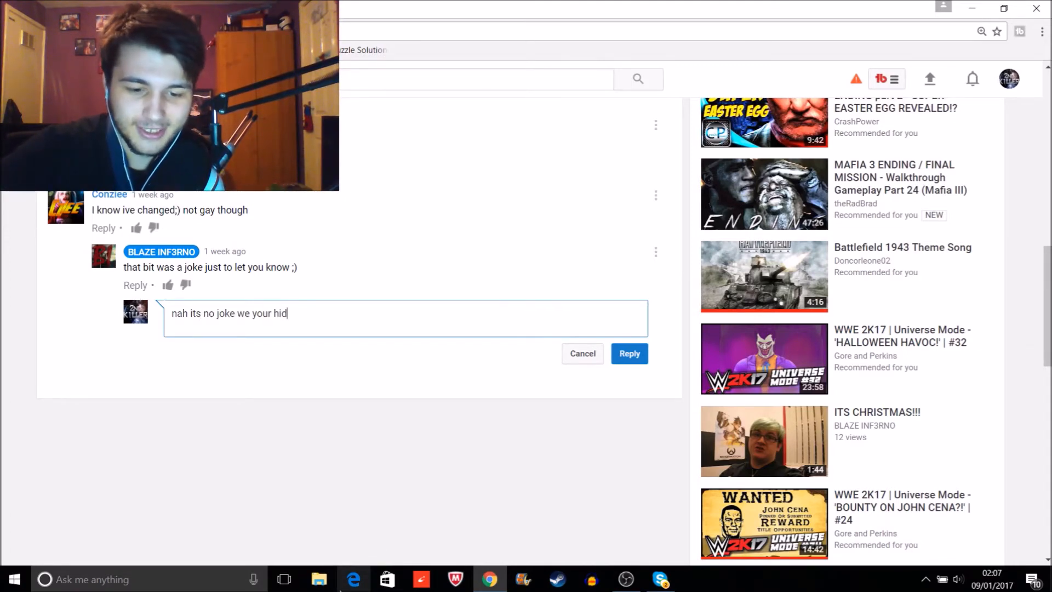
pyautogui.write('ding')
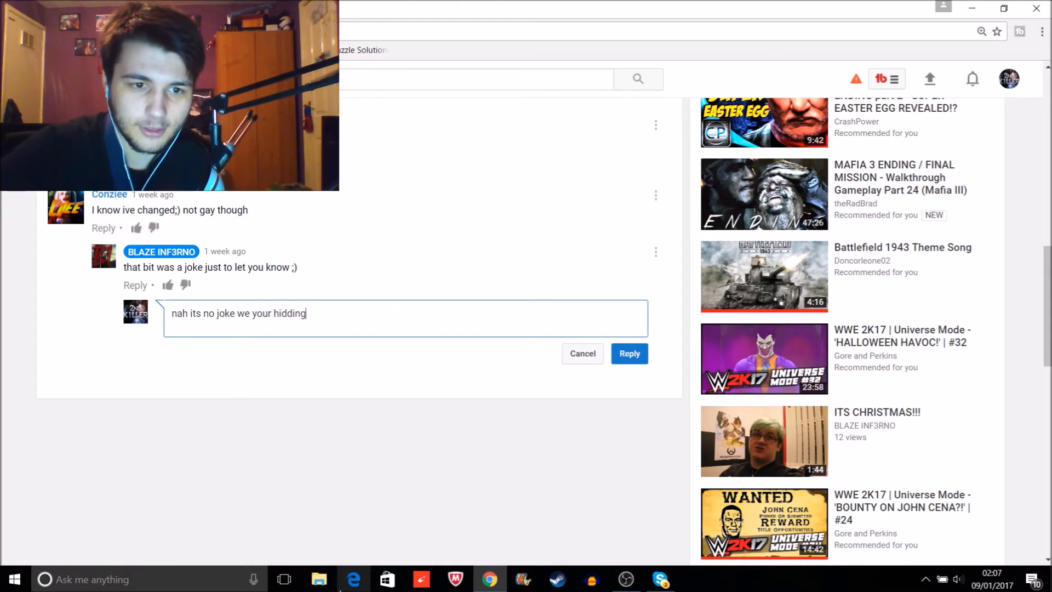
pyautogui.write('it')
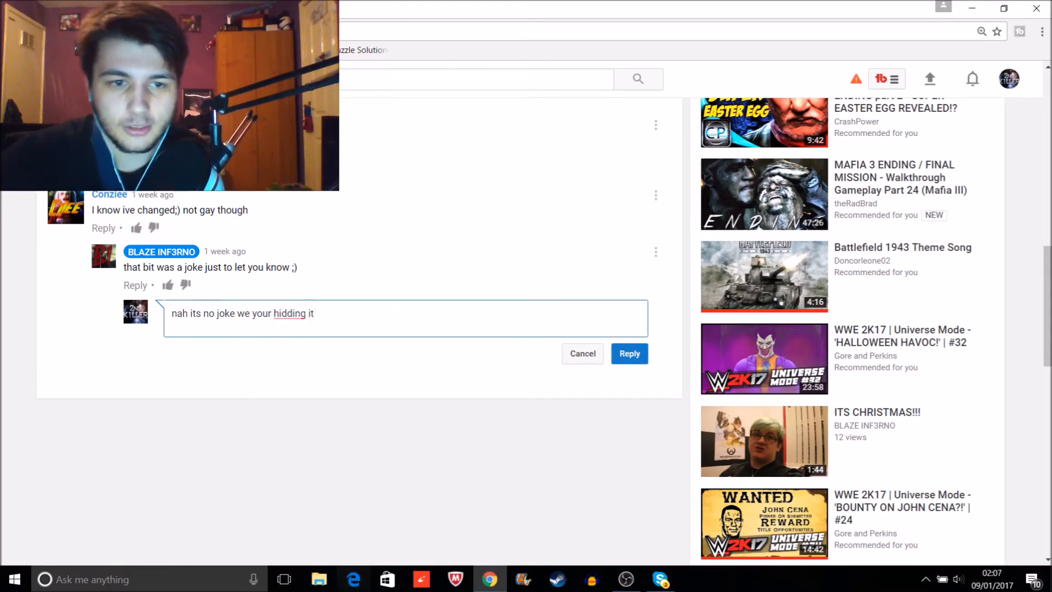
# - Correct 'hidding' to 'hiding' via the spelling suggestion and post the reply
pyautogui.rightClick(289, 314)
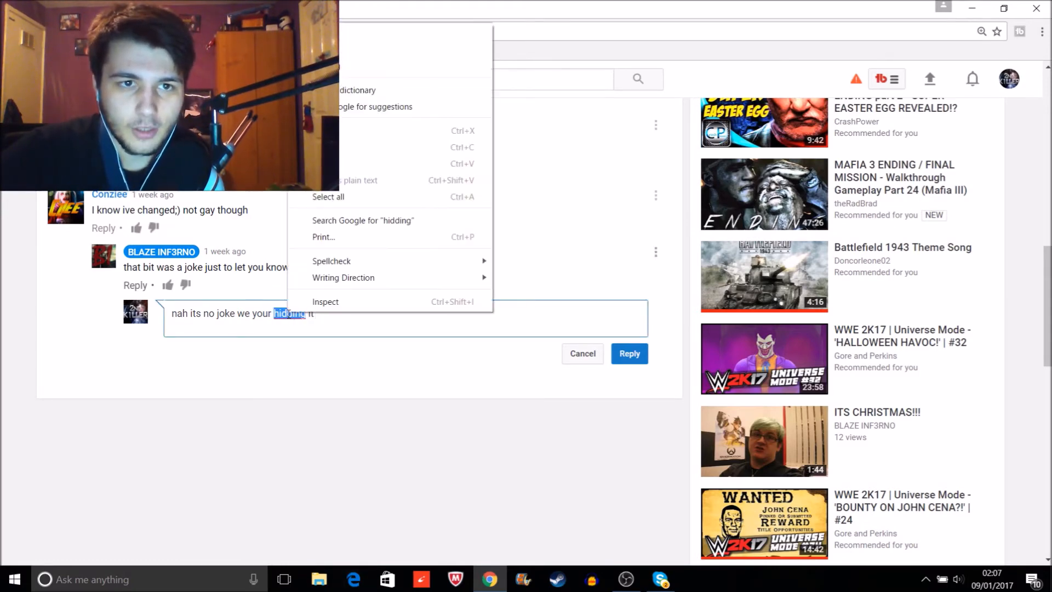
pyautogui.click(436, 375)
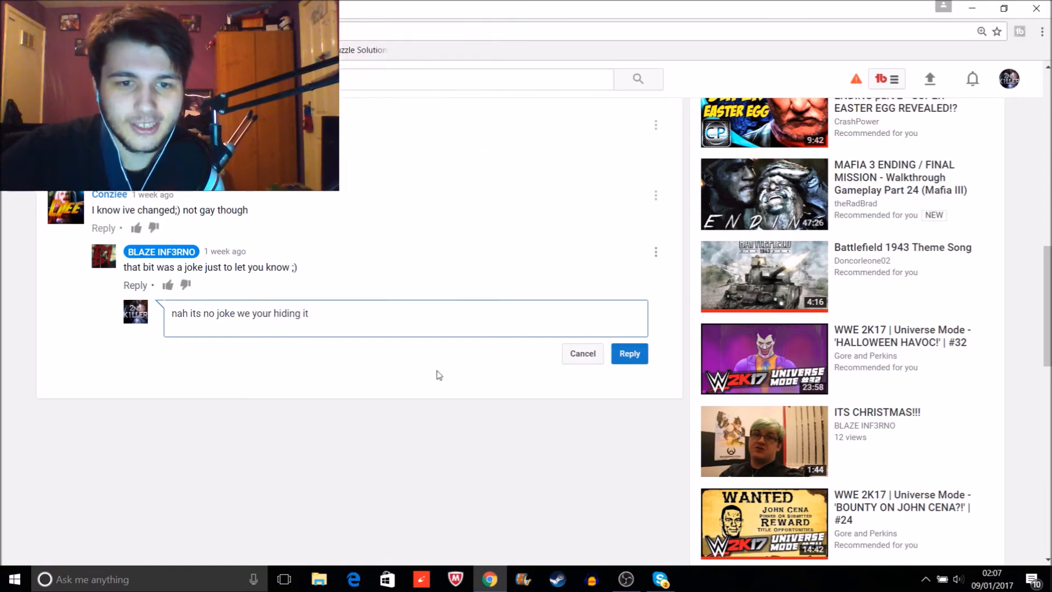
pyautogui.click(629, 354)
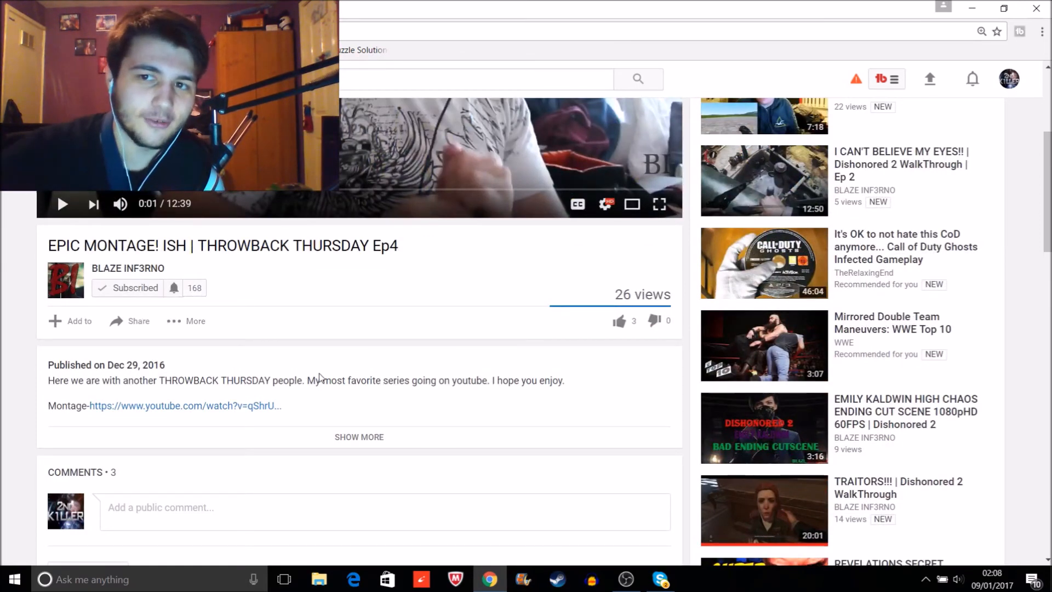
pyautogui.moveTo(416, 317)
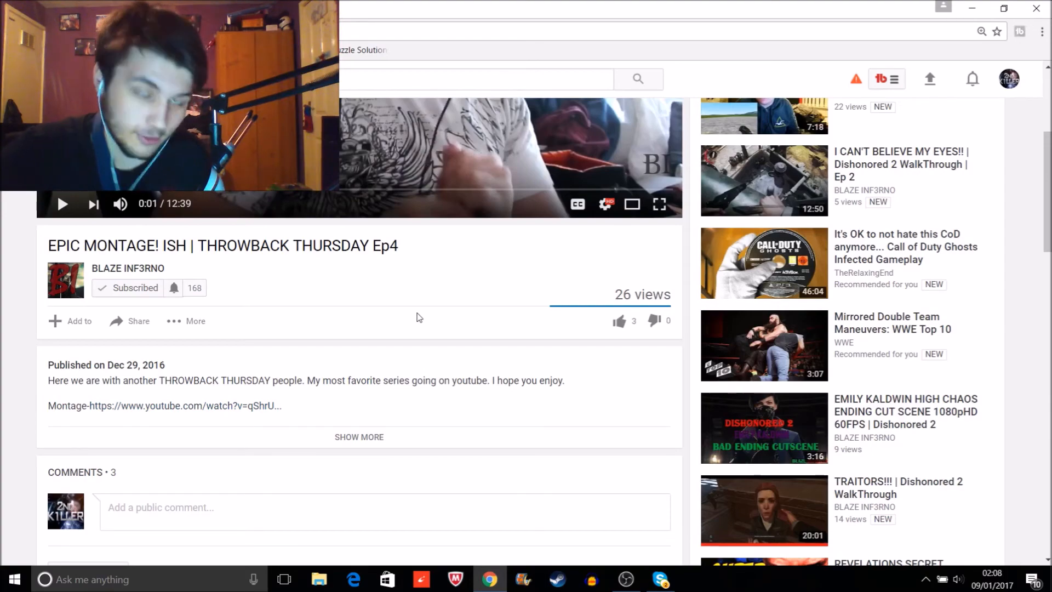
pyautogui.scroll(-3)
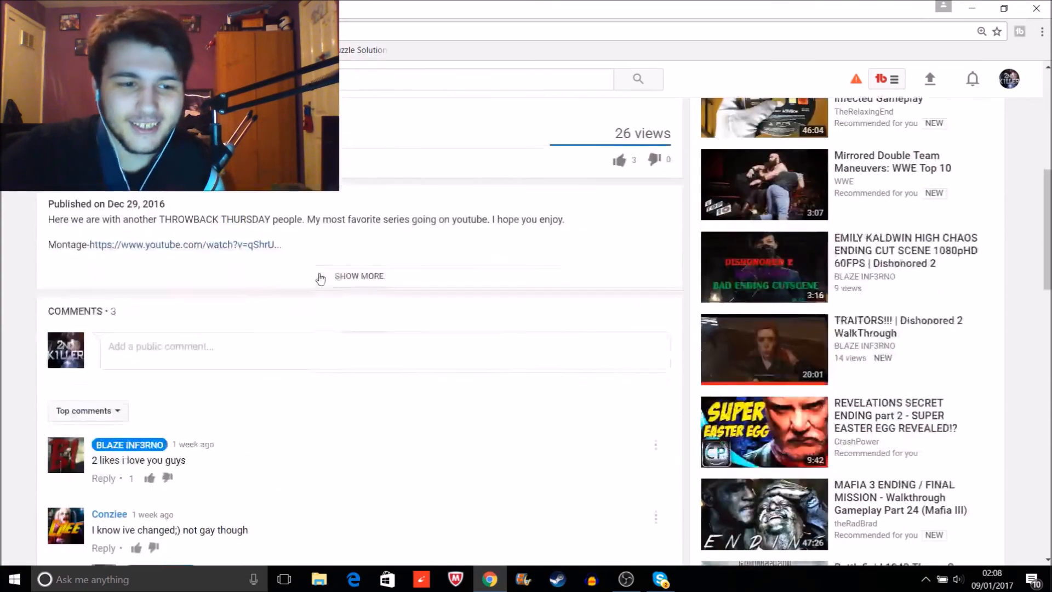
pyautogui.scroll(3)
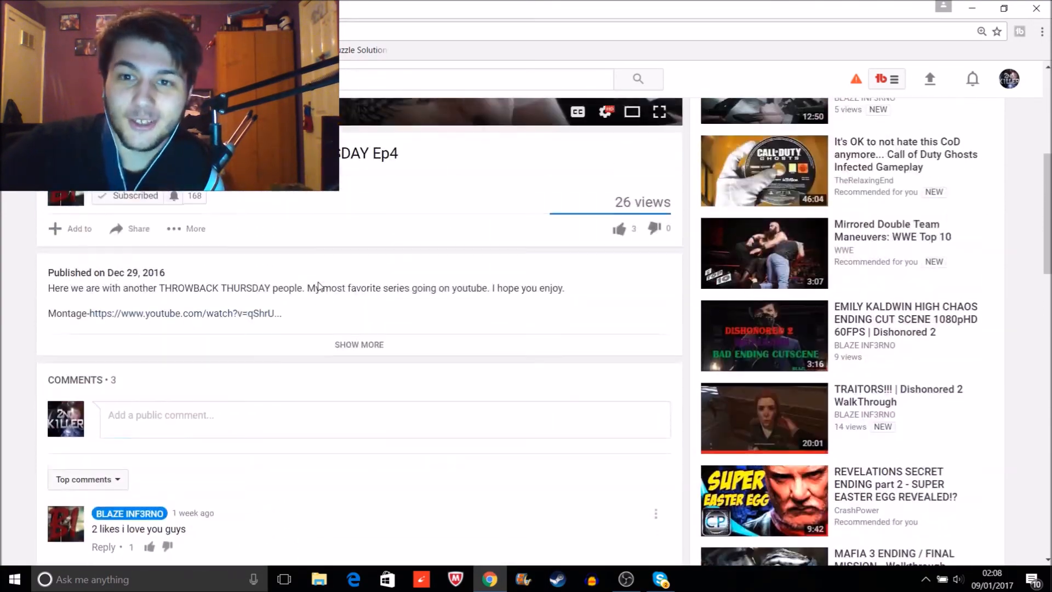
pyautogui.scroll(3)
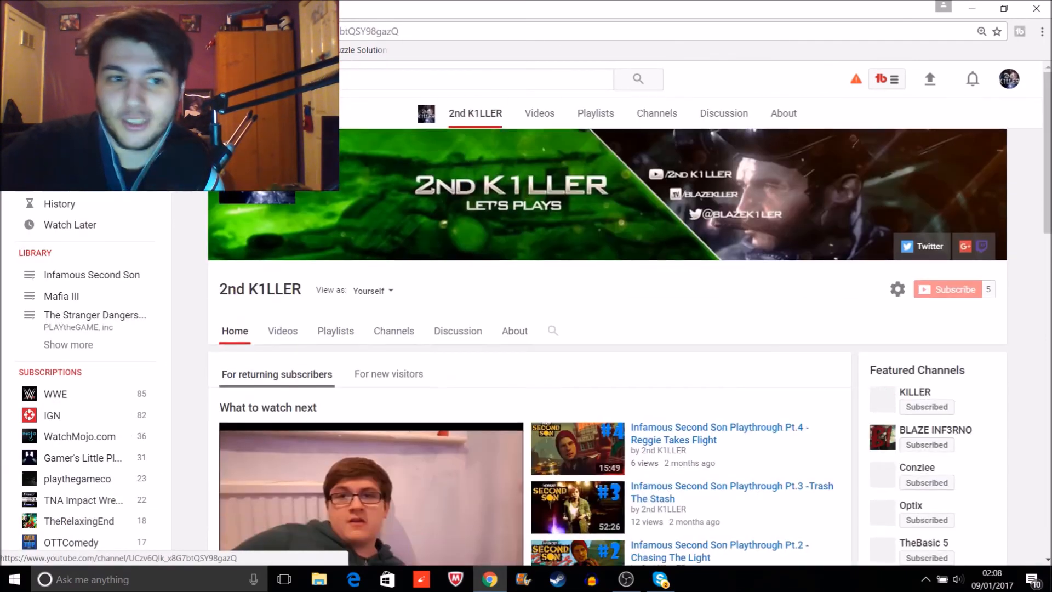
# - Reach the 2nd K1LLER channel's Uploads row and play the HEY WHATS UP GUYS.... video
pyautogui.scroll(-3)
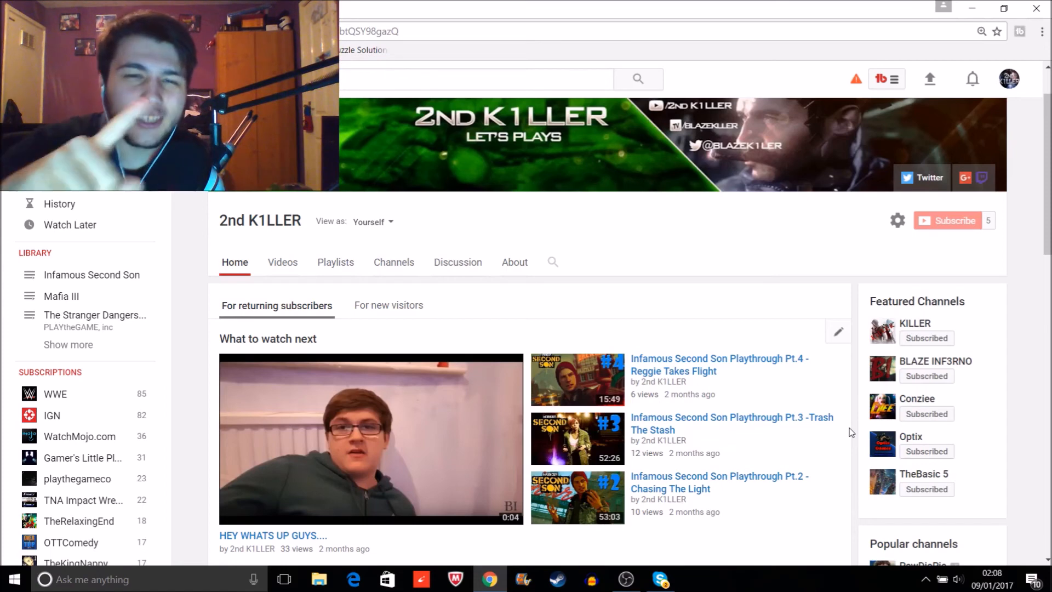
pyautogui.moveTo(661, 316)
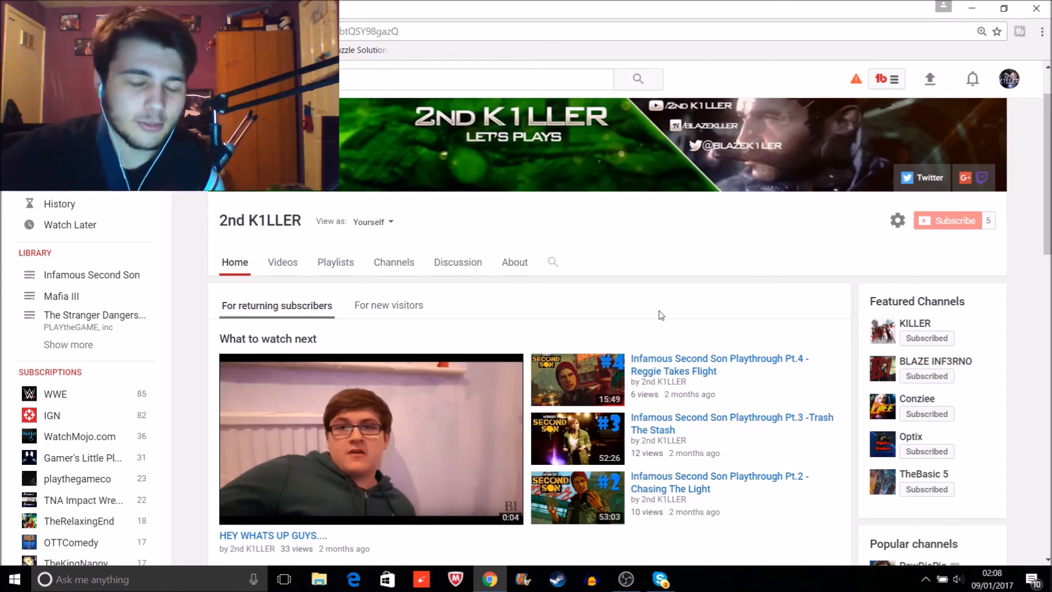
pyautogui.scroll(-3)
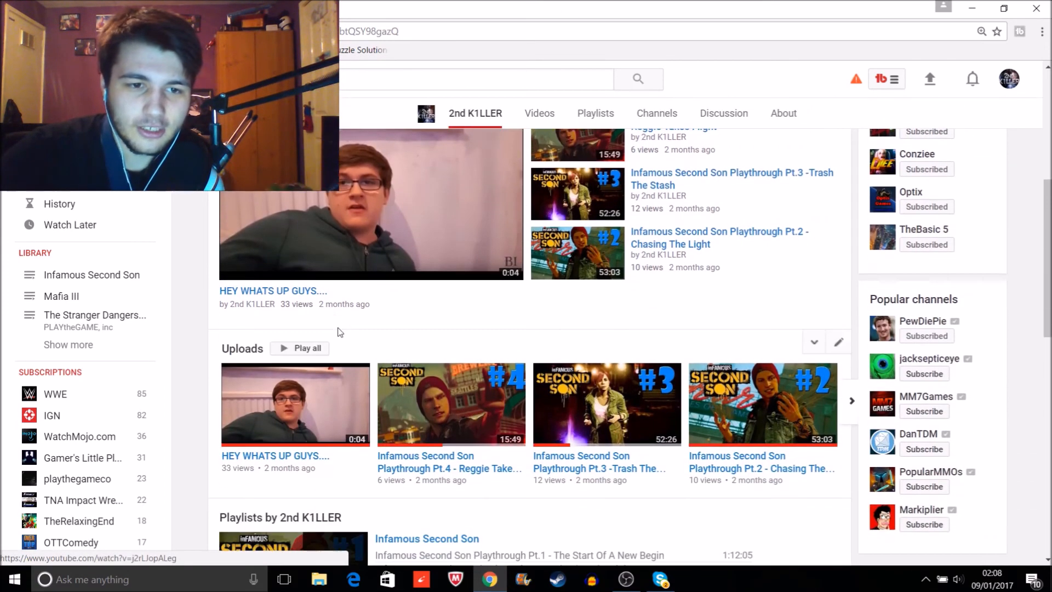
pyautogui.scroll(-3)
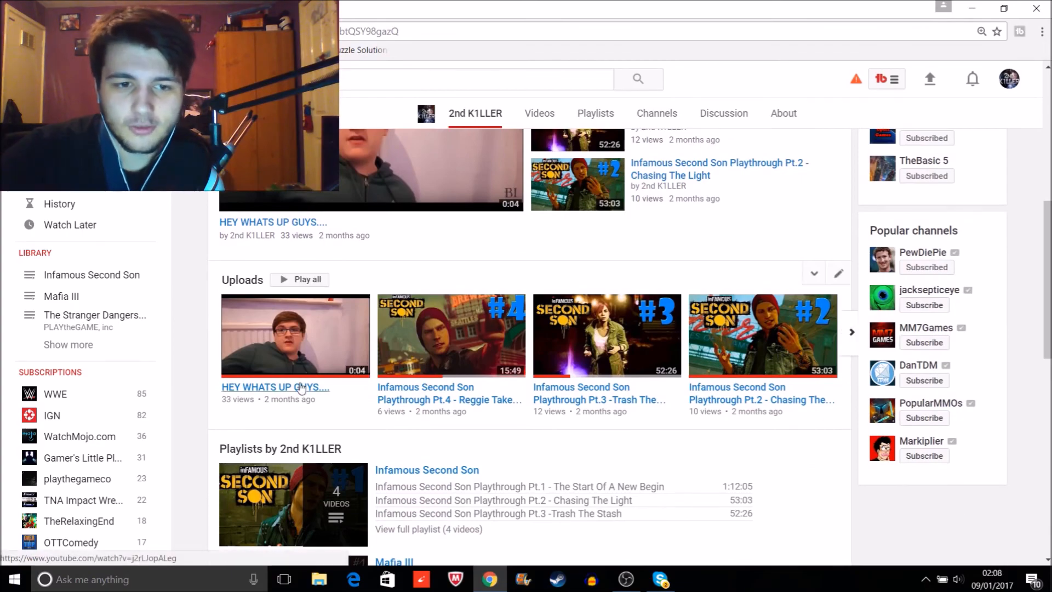
pyautogui.click(295, 335)
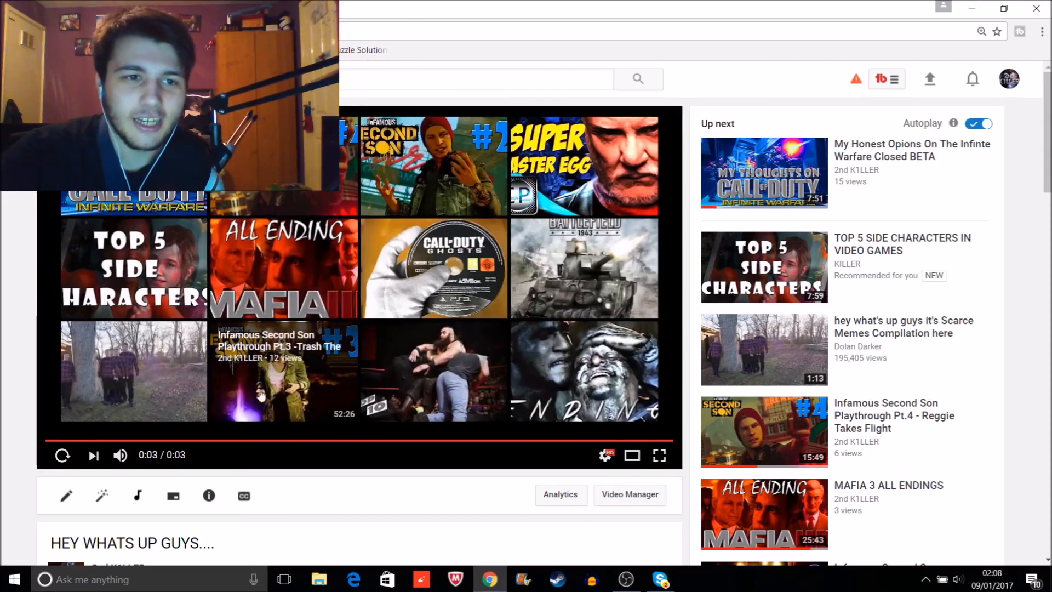
pyautogui.moveTo(648, 532)
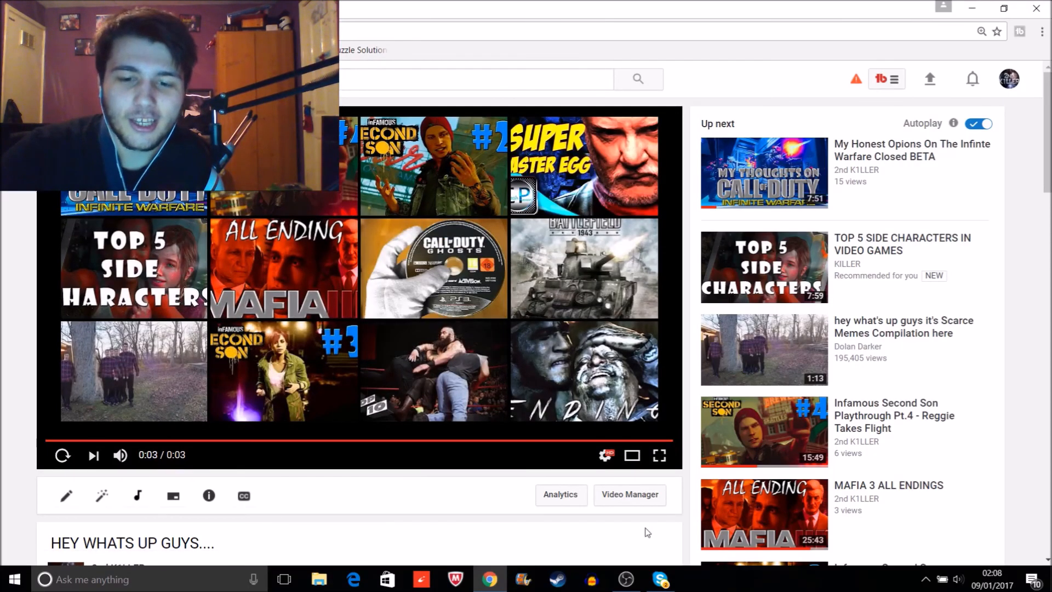
pyautogui.moveTo(560, 464)
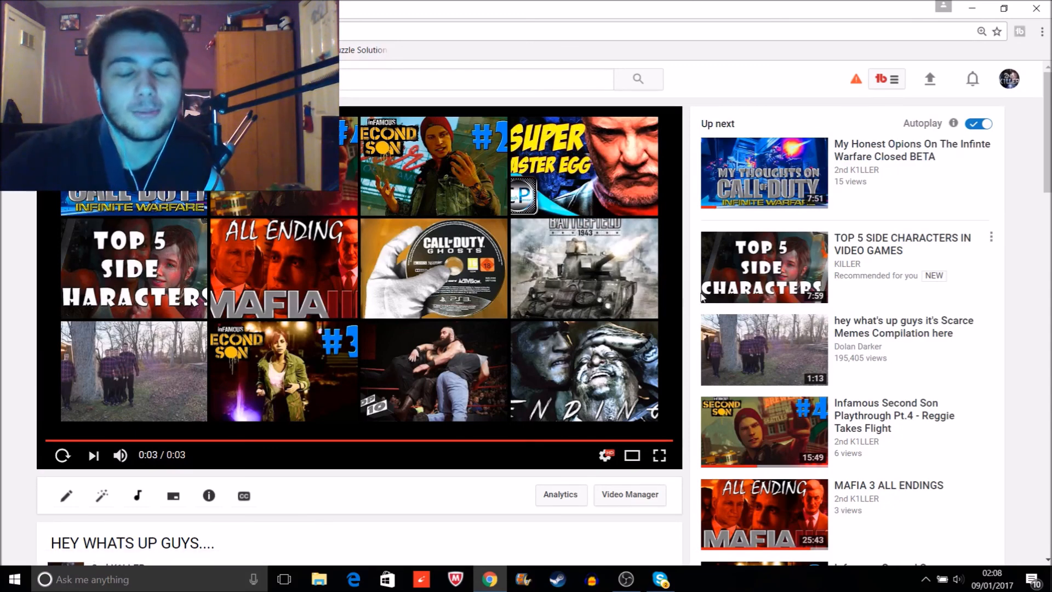
pyautogui.moveTo(583, 268)
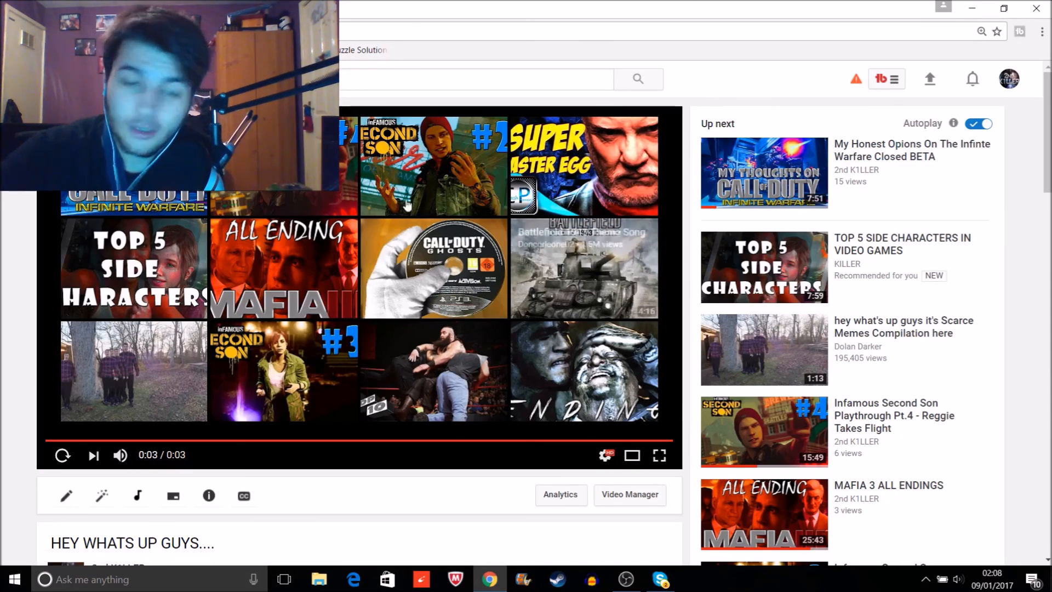